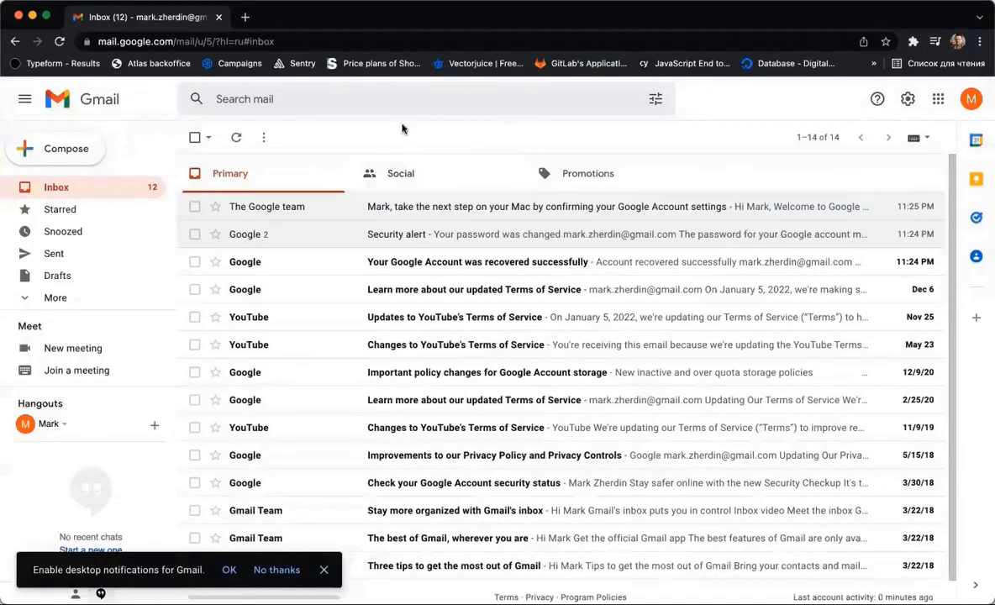
pyautogui.moveTo(235, 137)
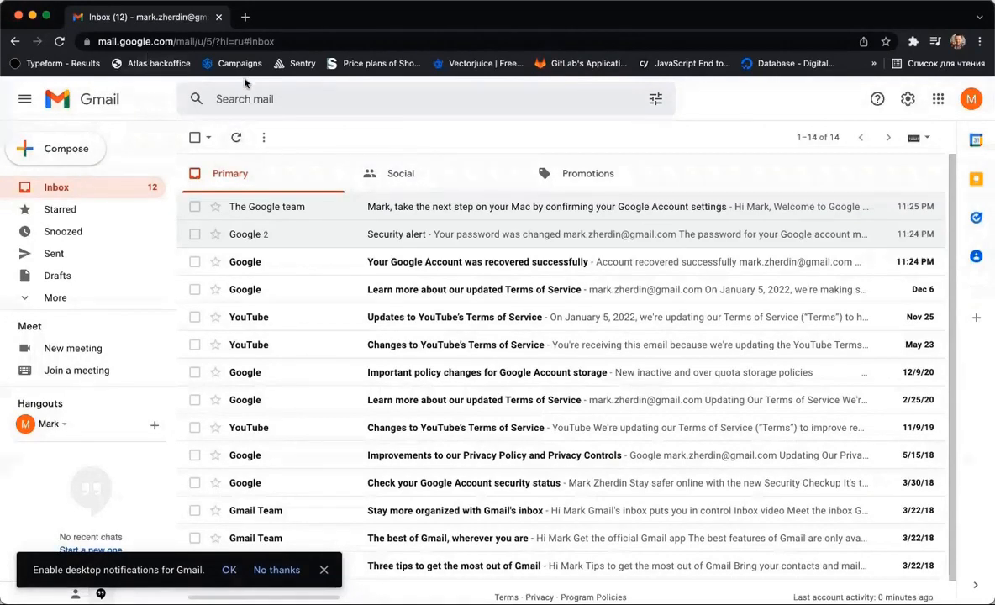
pyautogui.moveTo(244, 87)
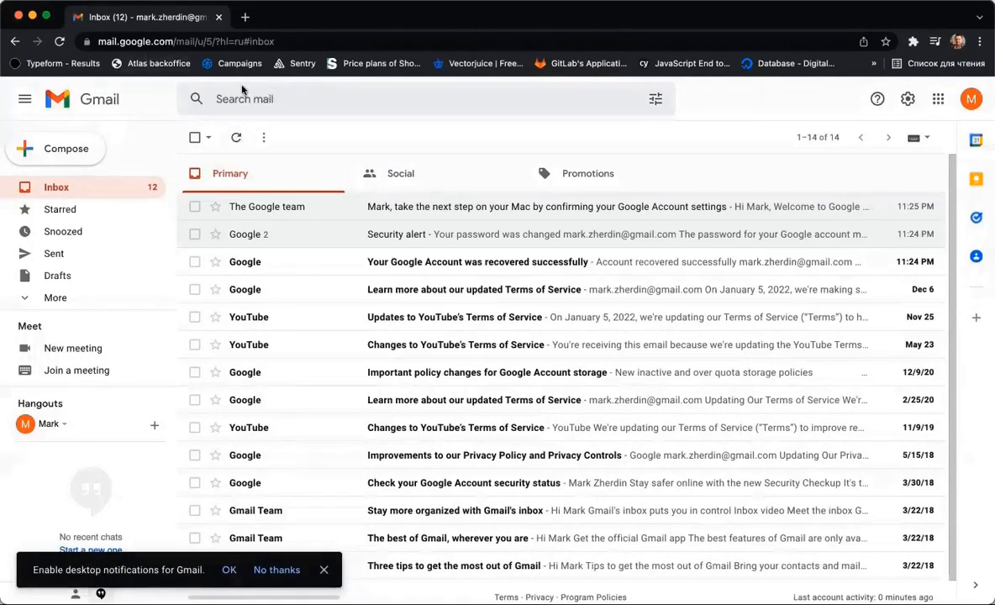
pyautogui.moveTo(246, 16)
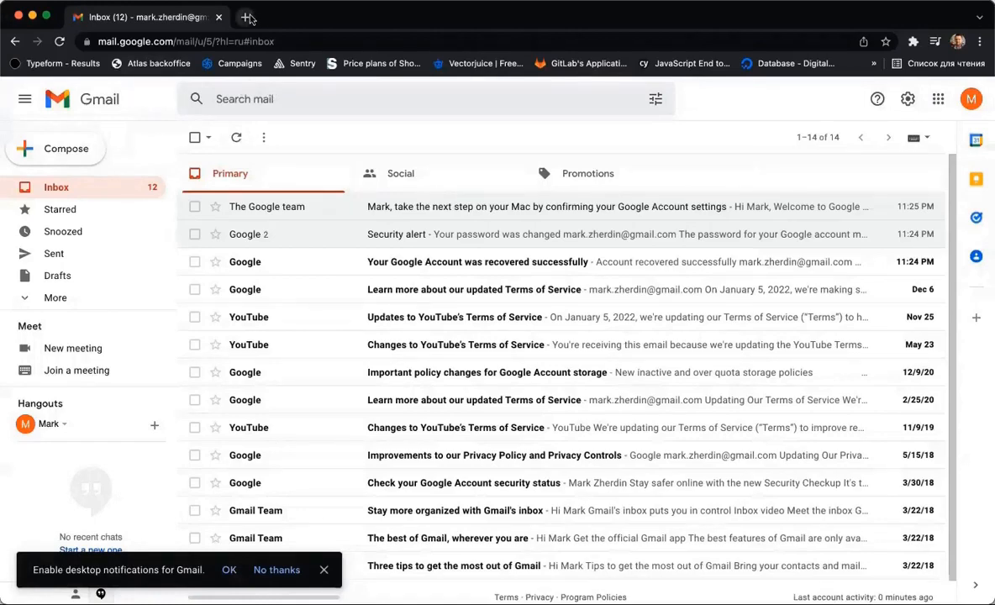
# Step: Open twads.gg/streamers in a new browser tab beside the inbox
pyautogui.click(247, 17)
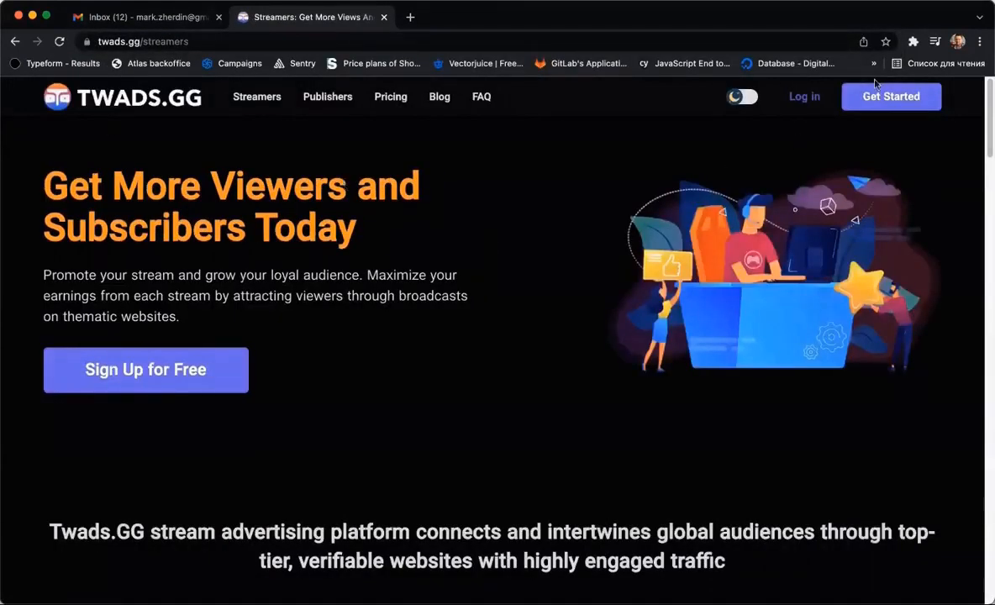
pyautogui.moveTo(891, 96)
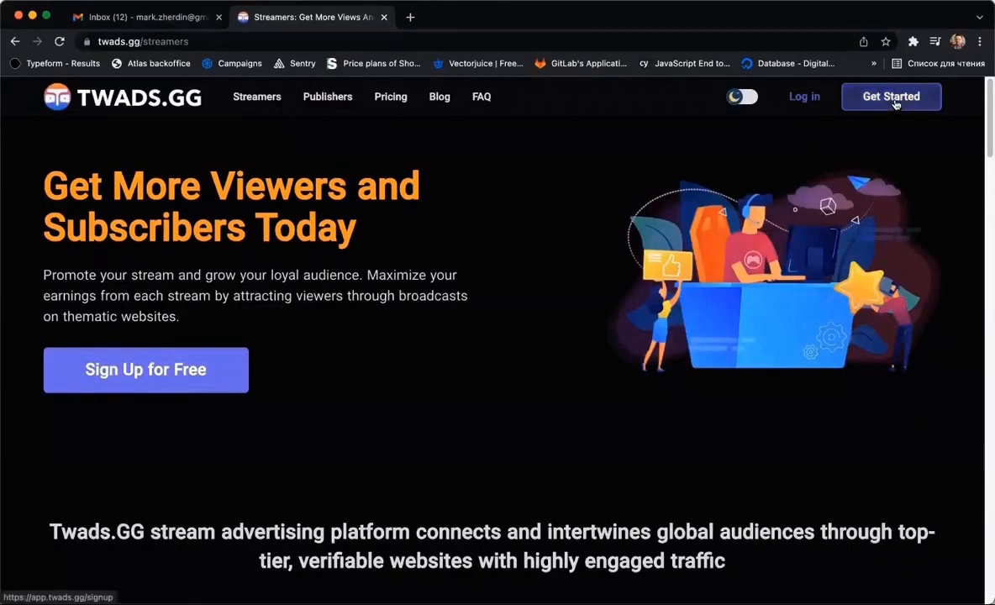
# Step: Sign up for Twads.GG with full name, email (mark.z...) and password, submitting the form
pyautogui.click(891, 96)
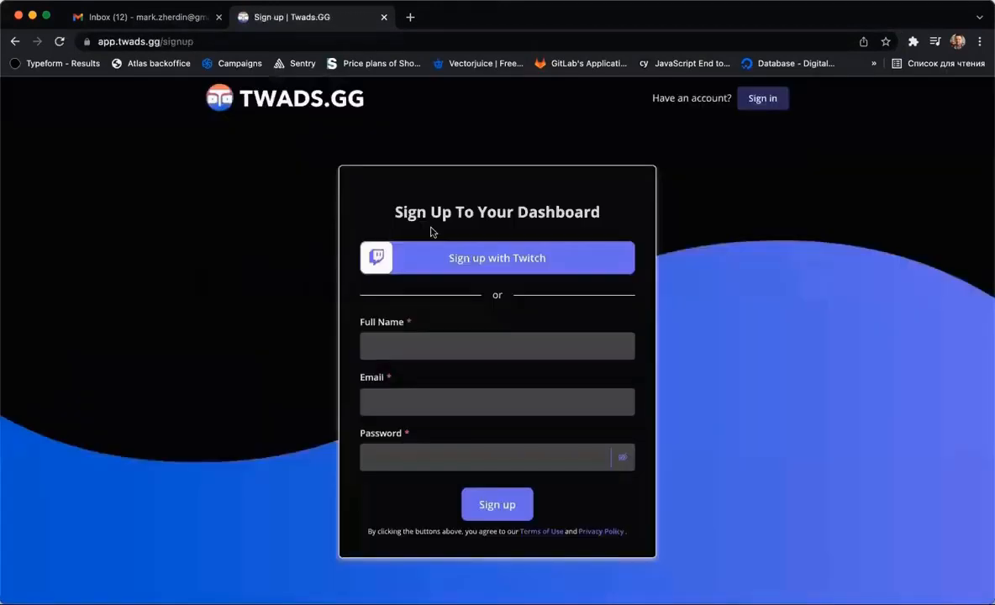
pyautogui.moveTo(333, 404)
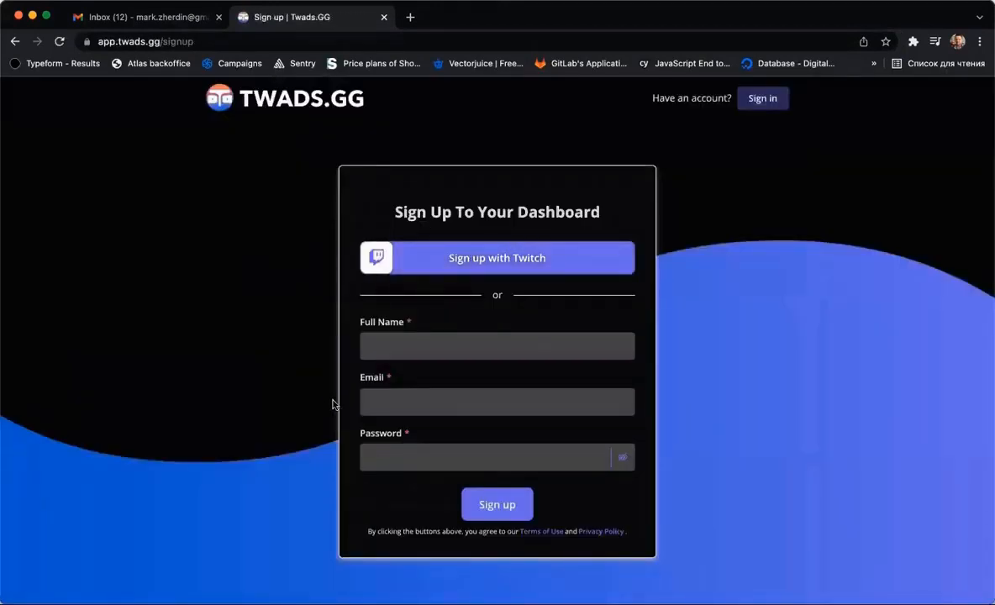
pyautogui.click(497, 347)
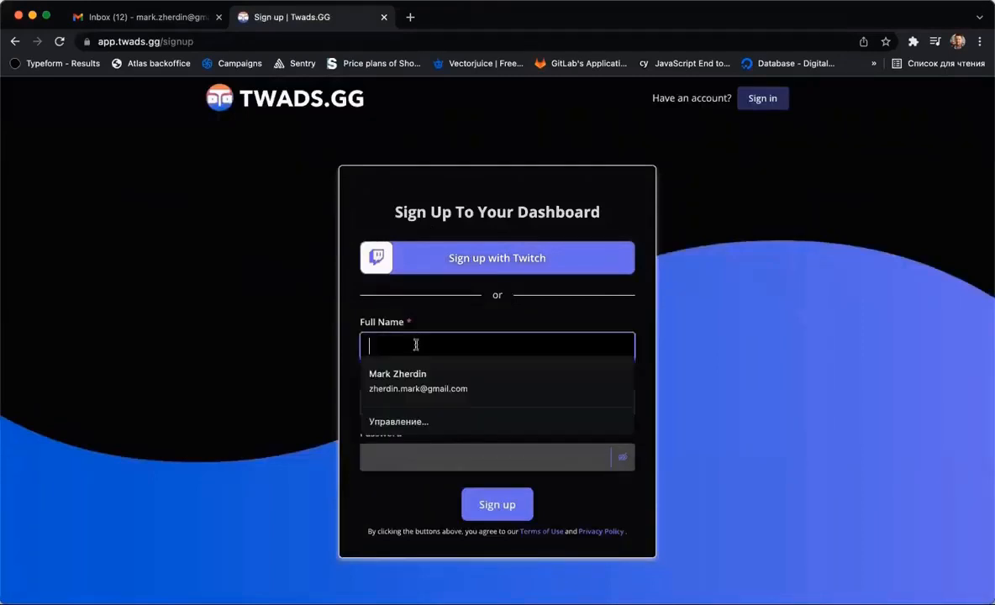
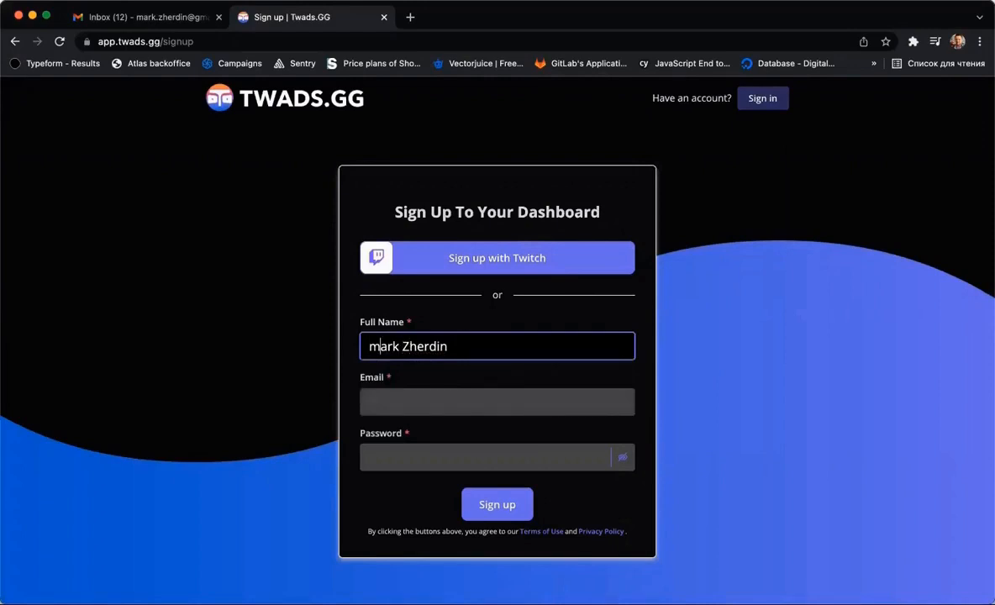
pyautogui.click(498, 402)
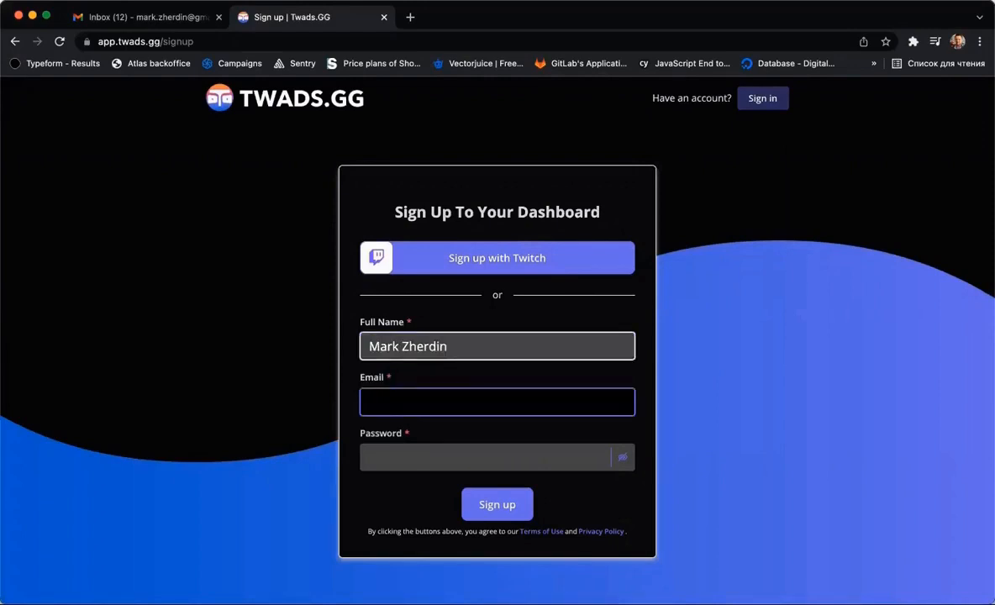
pyautogui.write(',a')
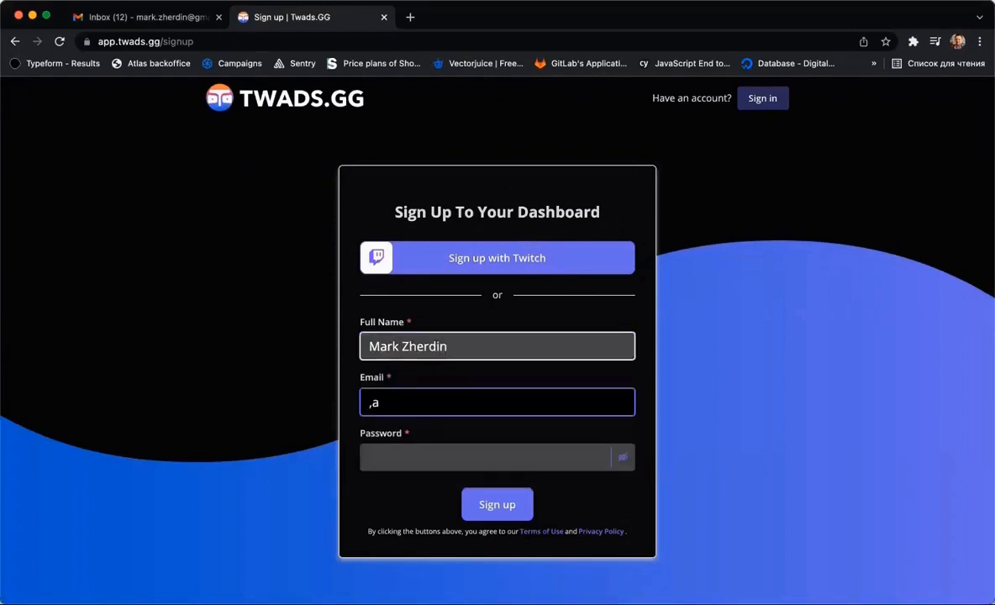
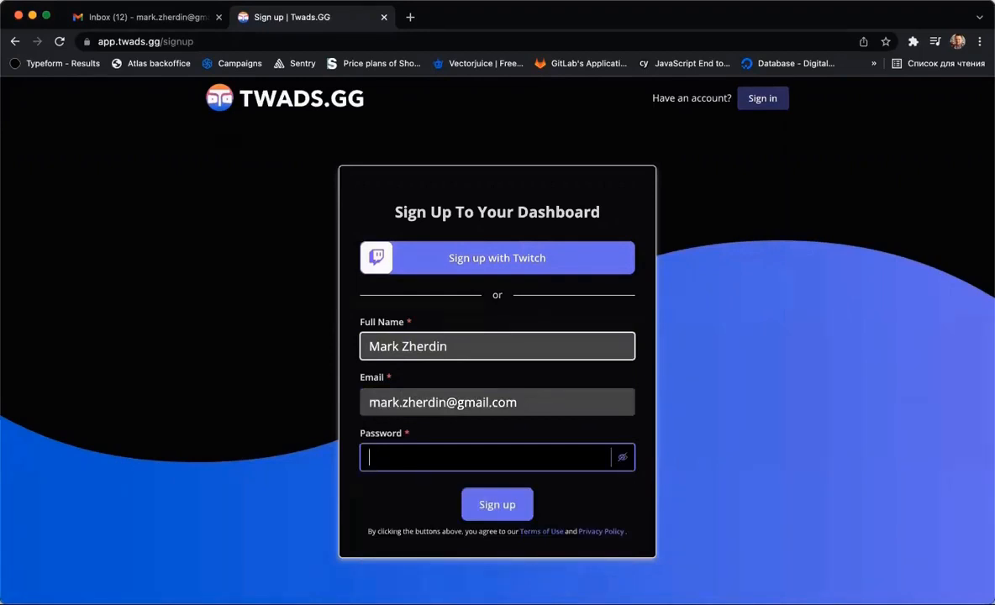
pyautogui.write('••••')
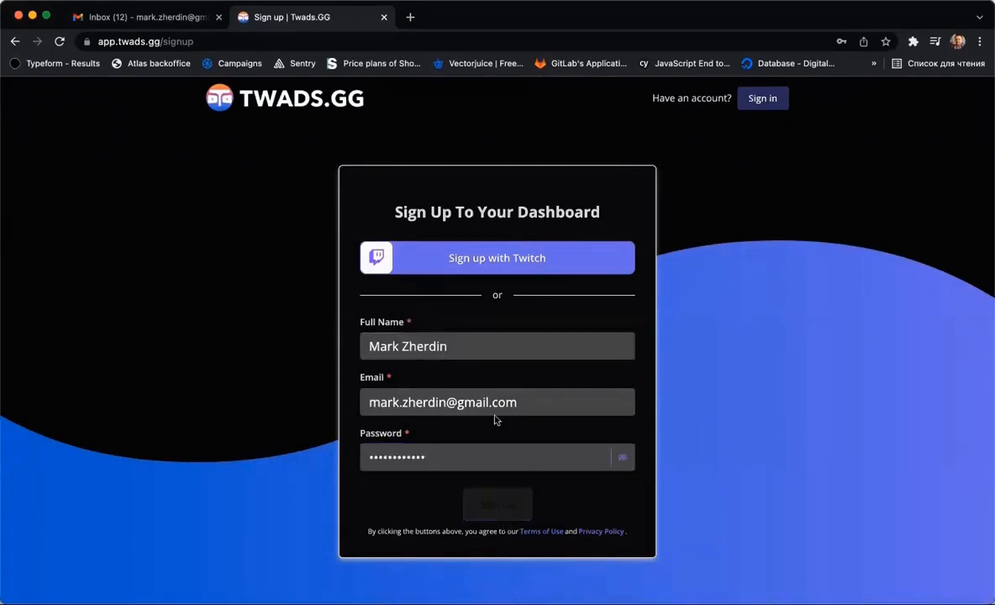
pyautogui.click(498, 504)
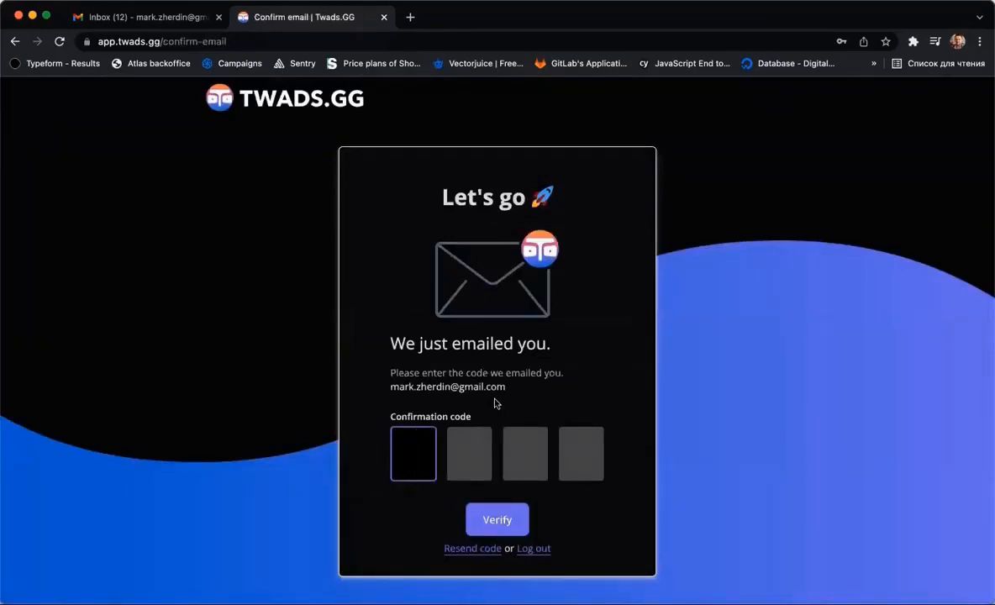
pyautogui.click(148, 17)
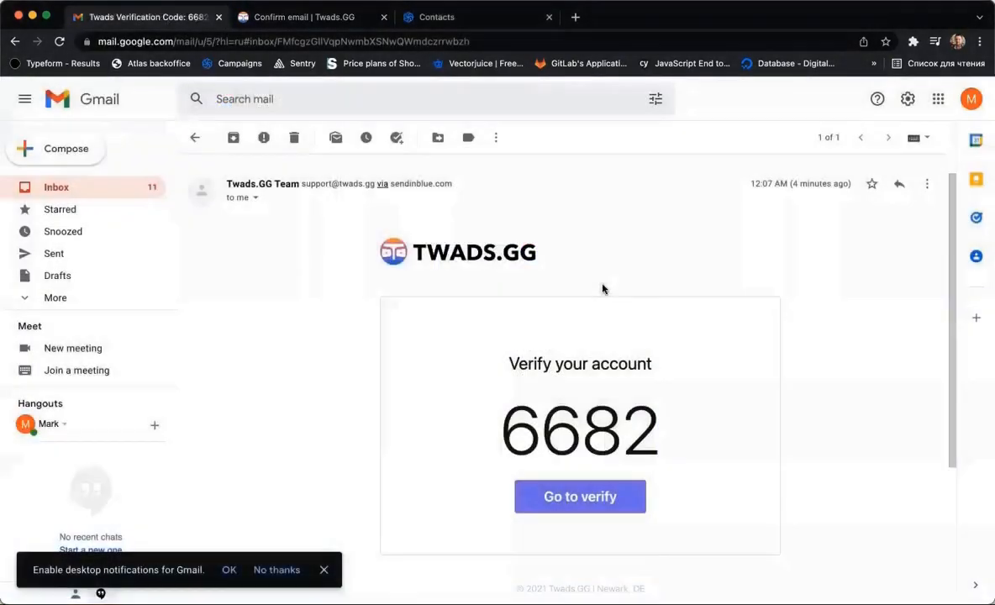
pyautogui.moveTo(538, 280)
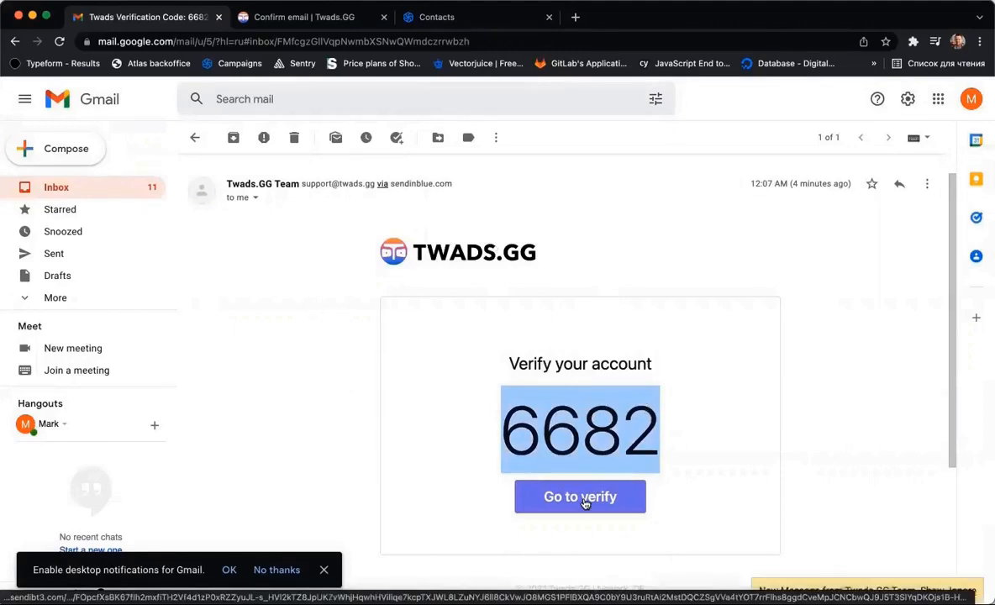
pyautogui.click(580, 498)
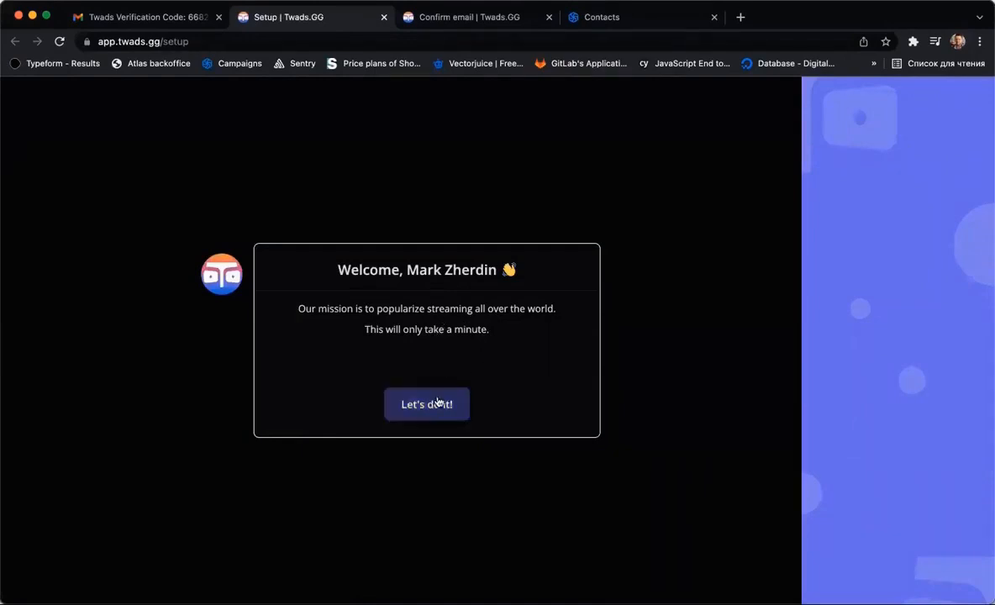
# Step: Begin setup as a site promoter and continue to the organization details form
pyautogui.click(427, 403)
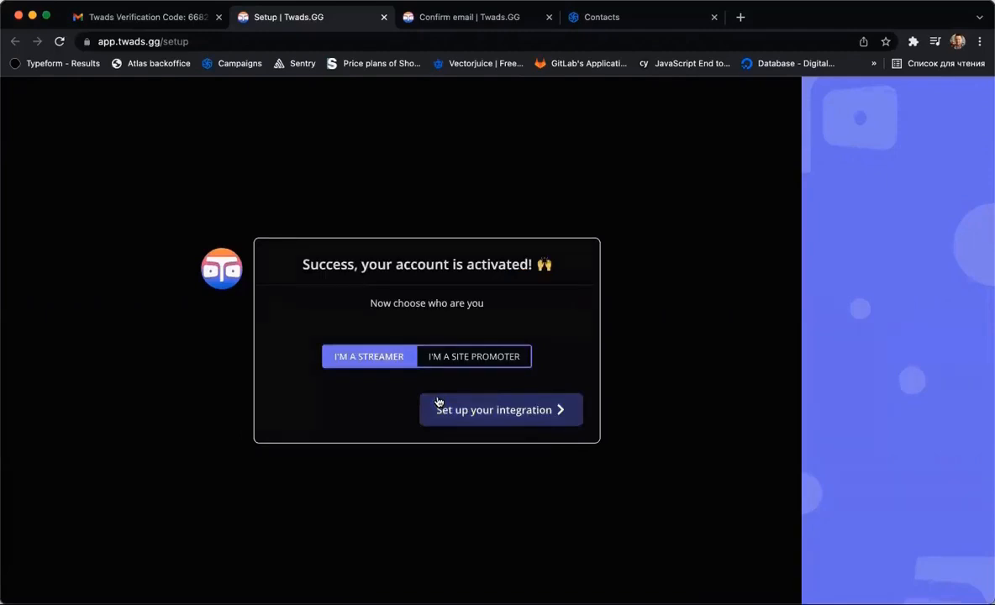
pyautogui.click(474, 356)
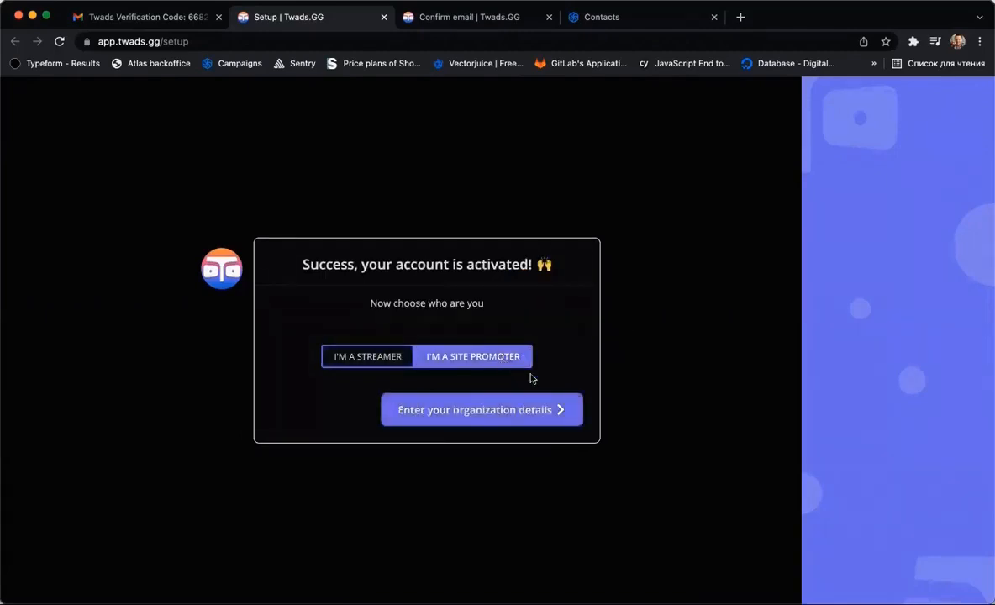
pyautogui.moveTo(488, 417)
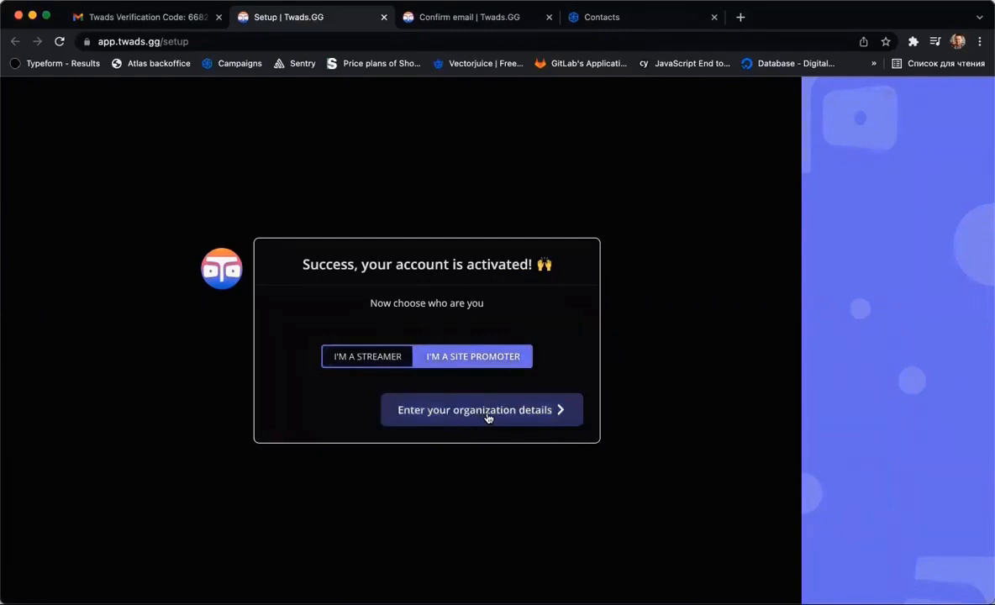
pyautogui.click(481, 410)
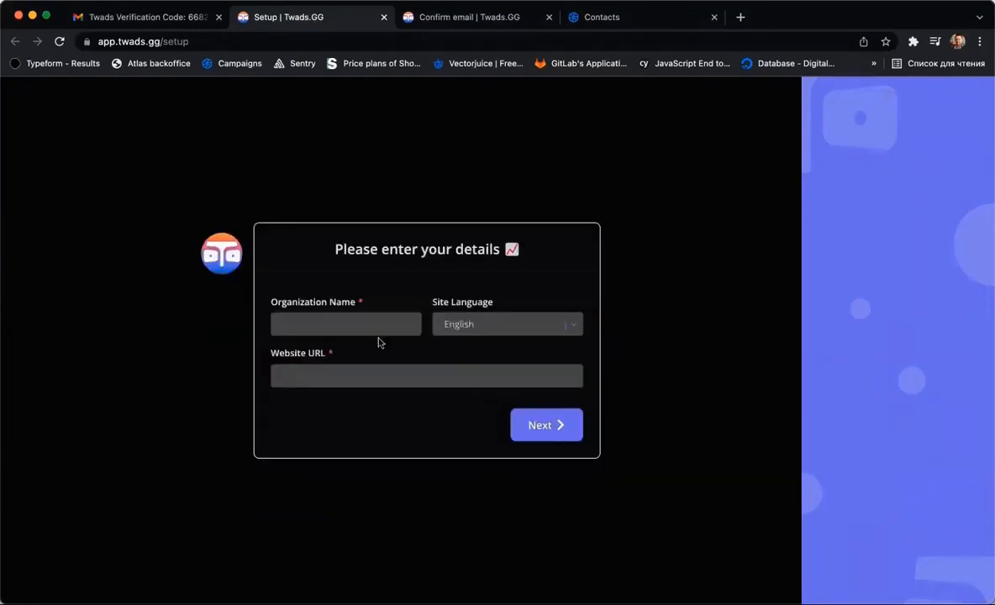
# Step: Enter organization Twads.GG News with website news.twads.gg and submit the details
pyautogui.click(346, 323)
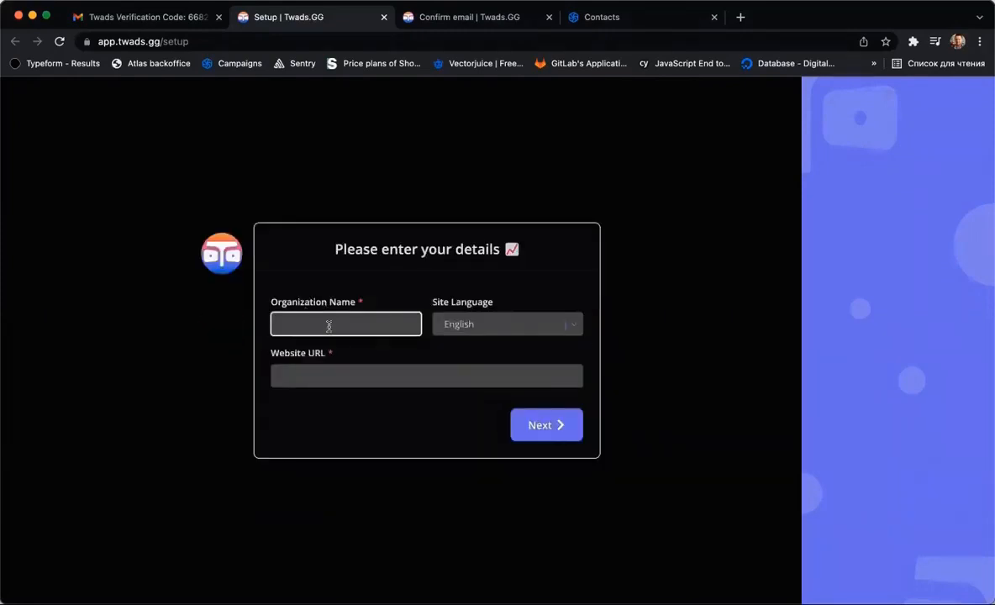
pyautogui.click(346, 323)
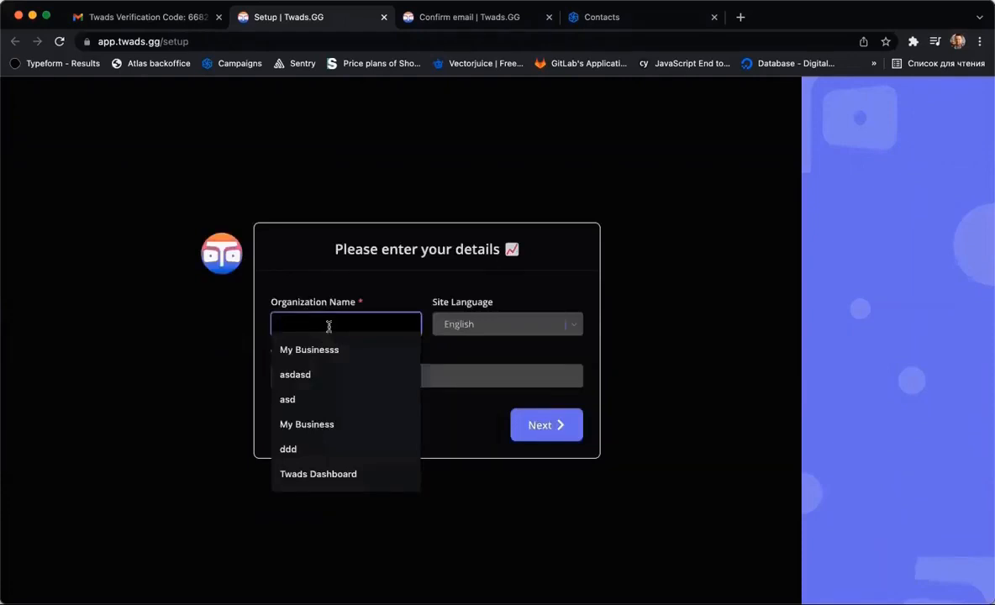
pyautogui.write('Twads.GG News')
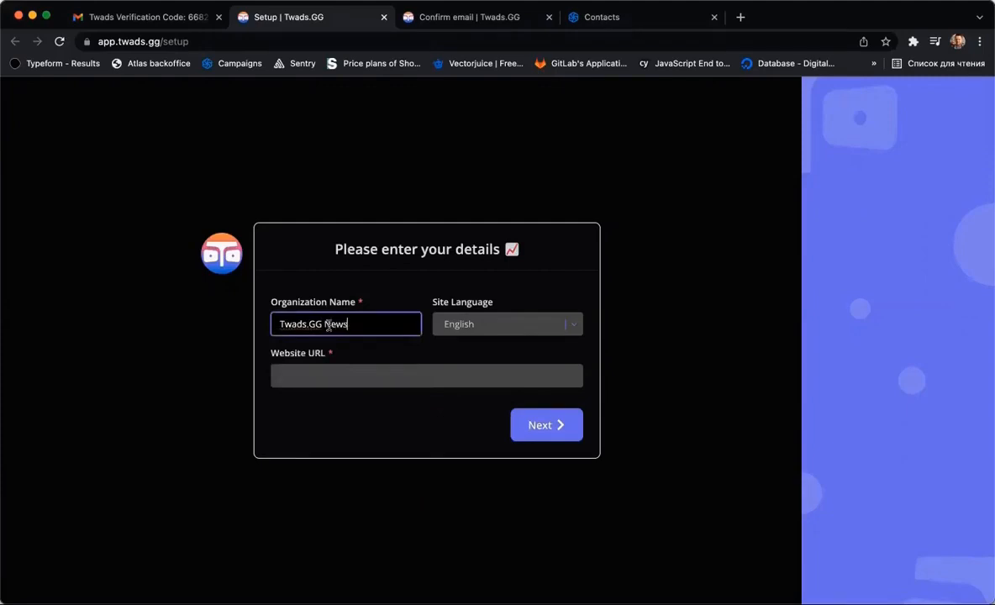
pyautogui.click(427, 376)
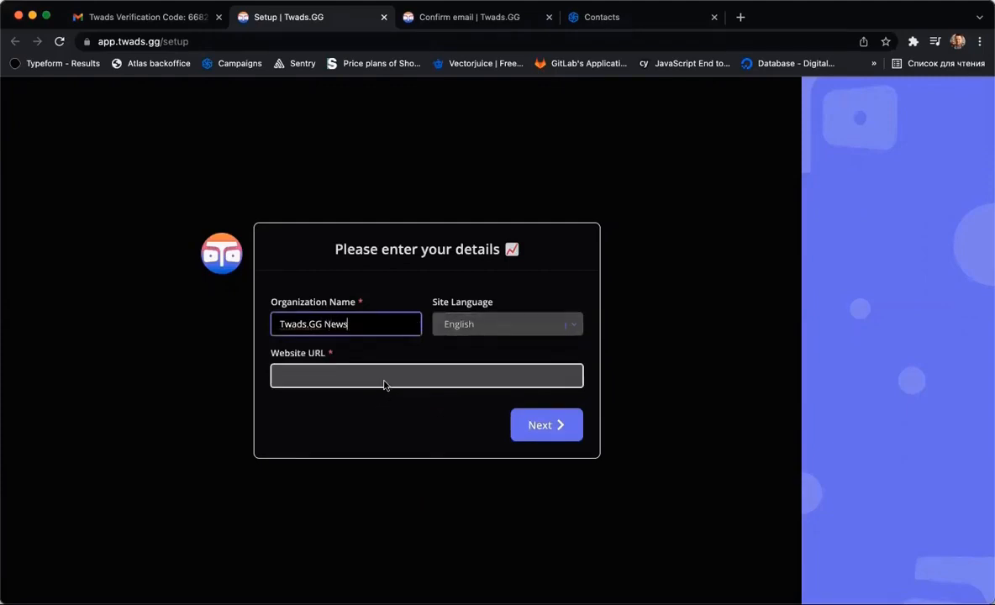
pyautogui.click(427, 376)
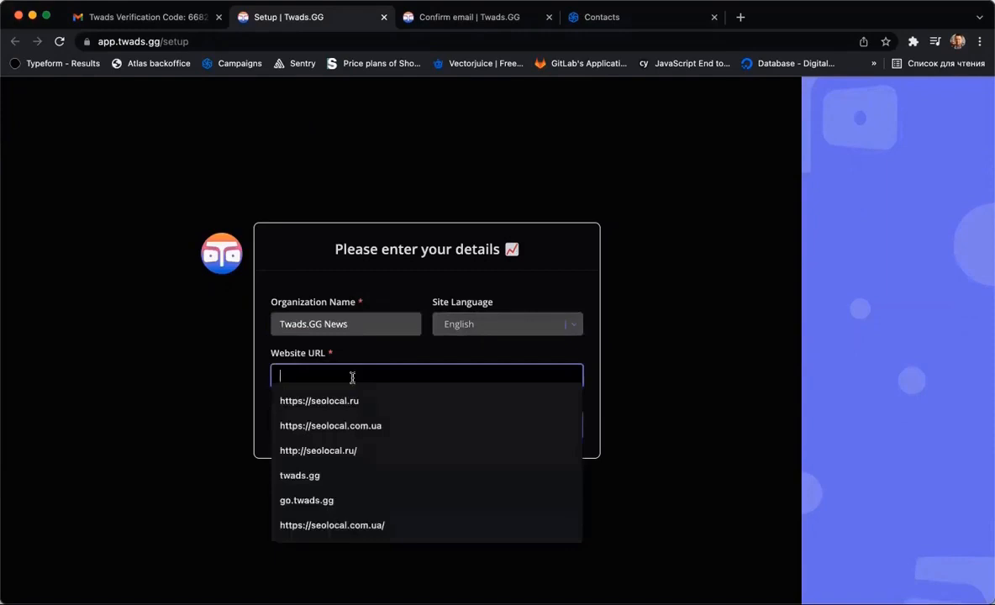
pyautogui.write('ne')
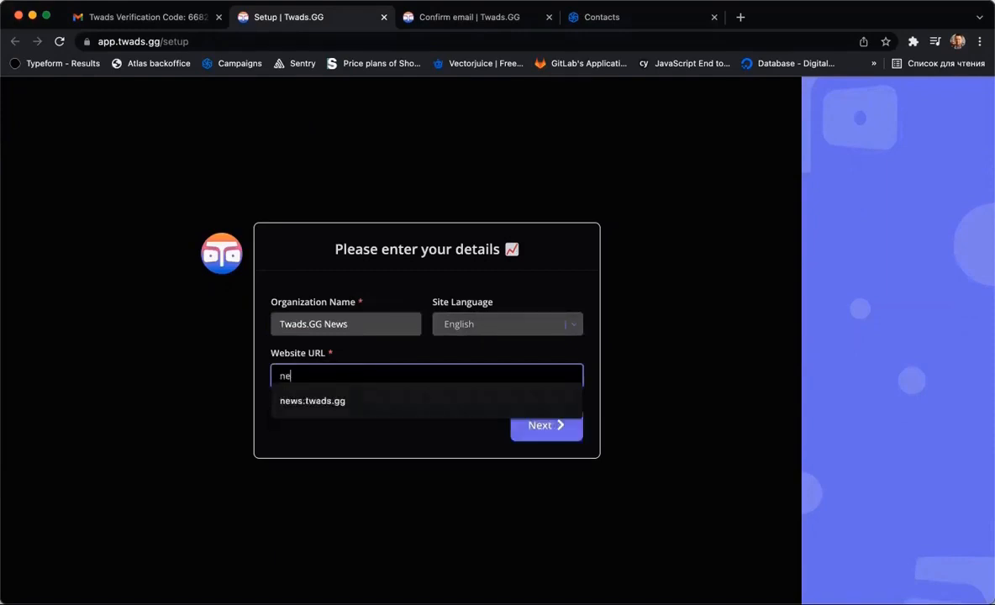
pyautogui.click(313, 400)
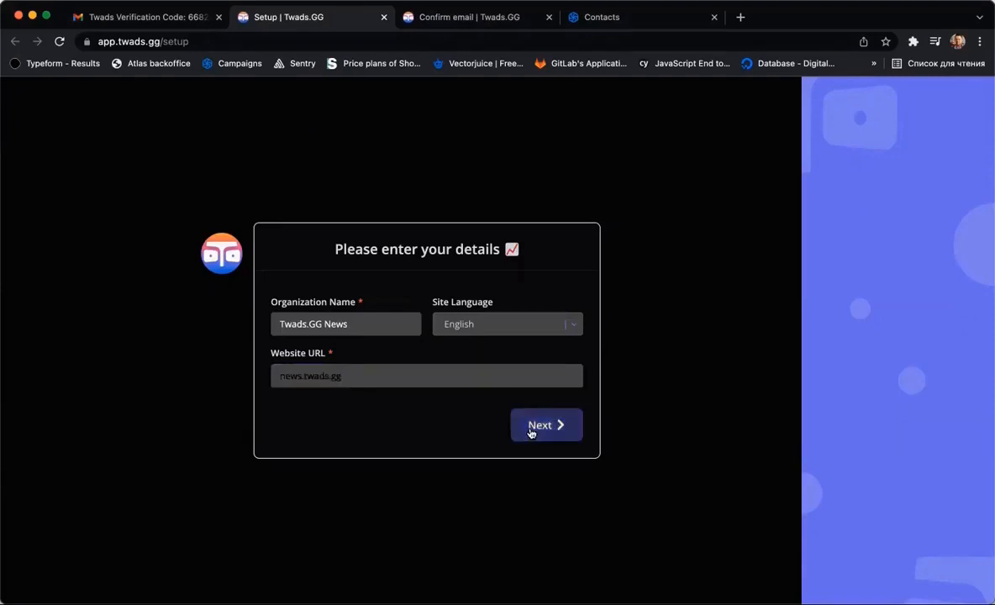
pyautogui.click(545, 424)
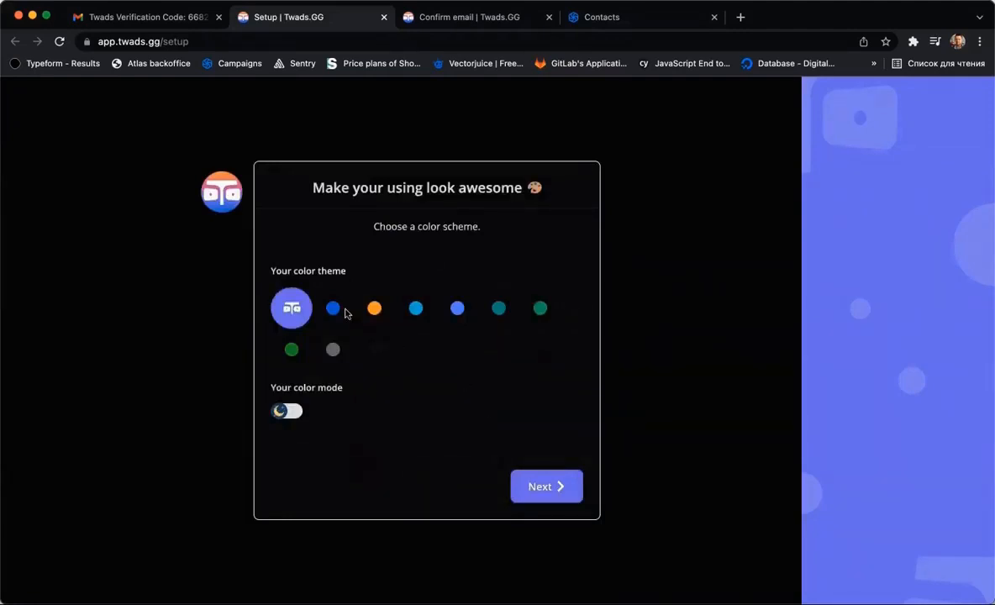
# Step: Try the orange theme and light mode, settle on the blue theme and continue
pyautogui.click(373, 307)
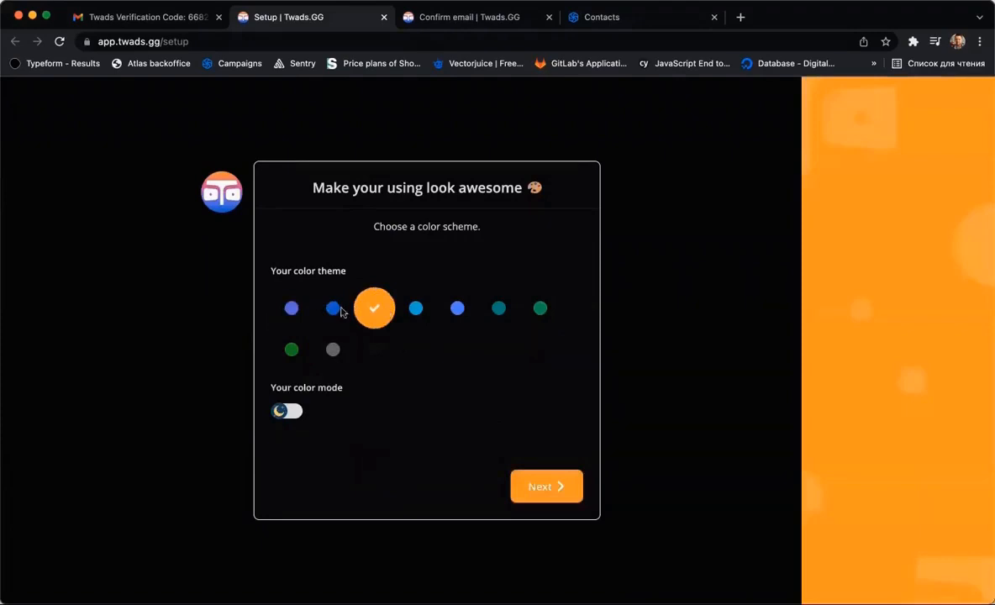
pyautogui.click(286, 411)
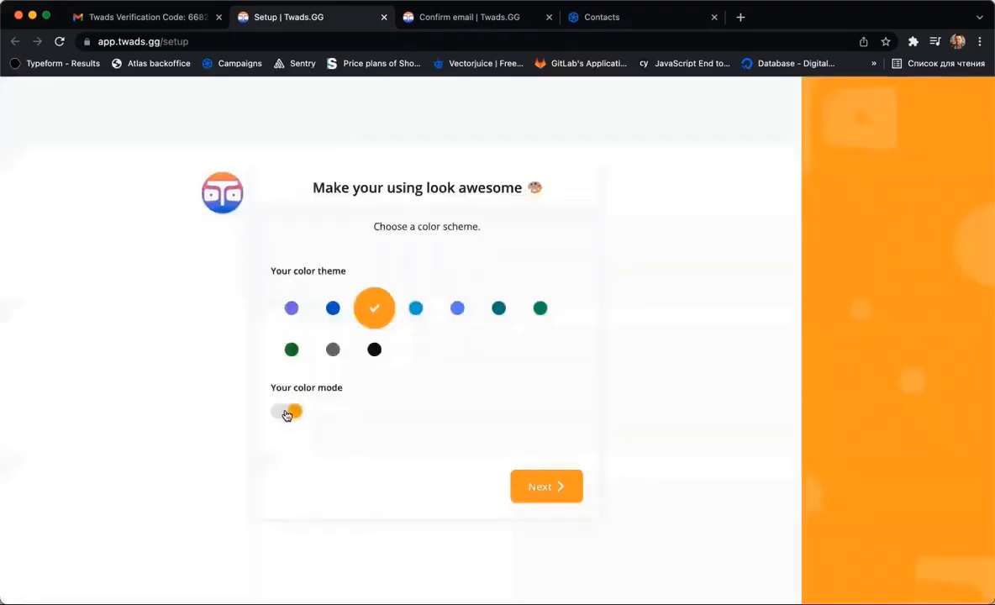
pyautogui.click(286, 410)
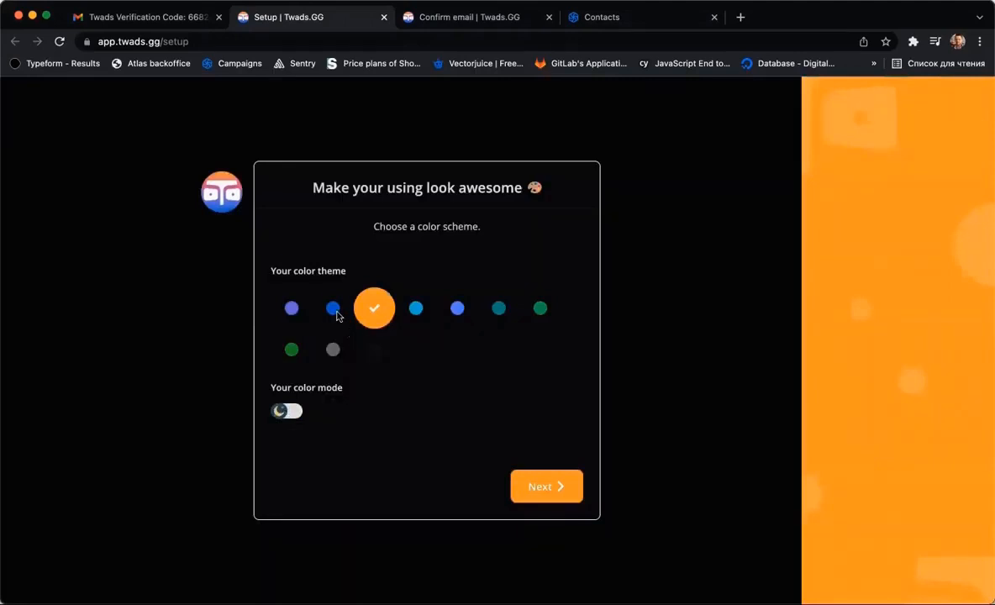
pyautogui.click(332, 307)
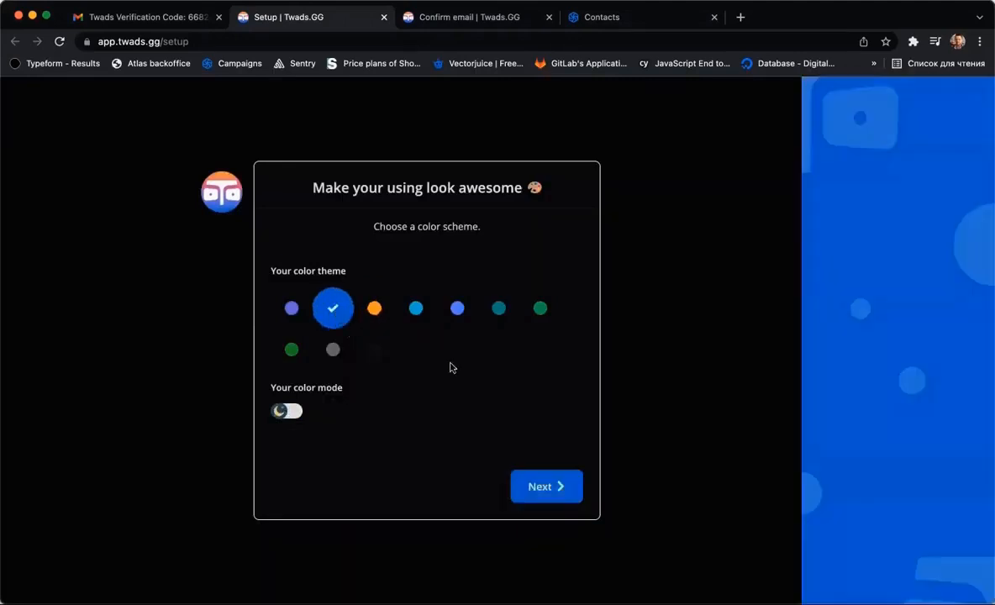
pyautogui.click(545, 486)
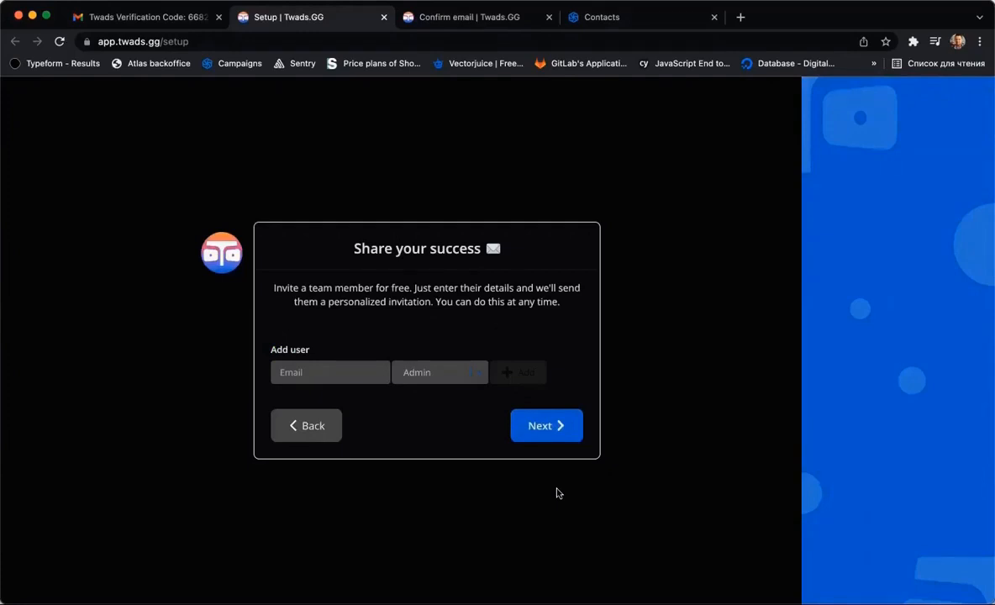
pyautogui.moveTo(504, 319)
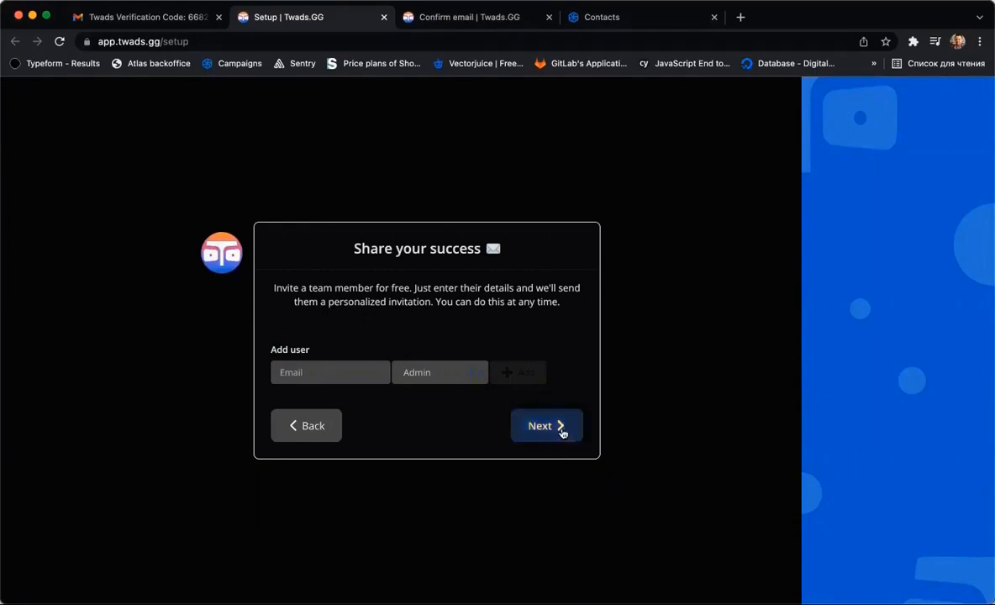
# Step: Skip the teammate invite and go forward to the Twads.GG dashboard with the connection code
pyautogui.click(545, 425)
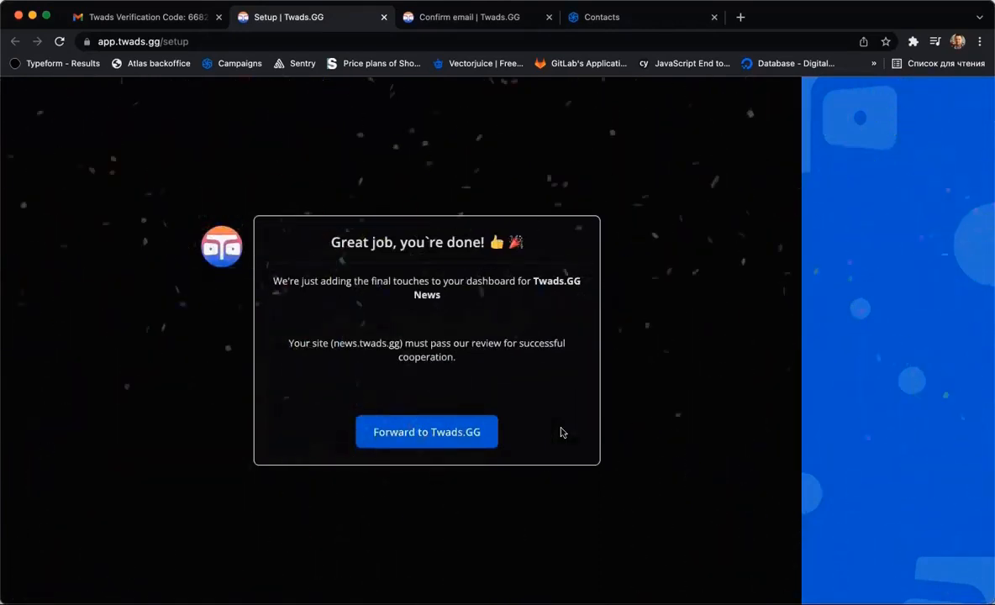
pyautogui.moveTo(461, 367)
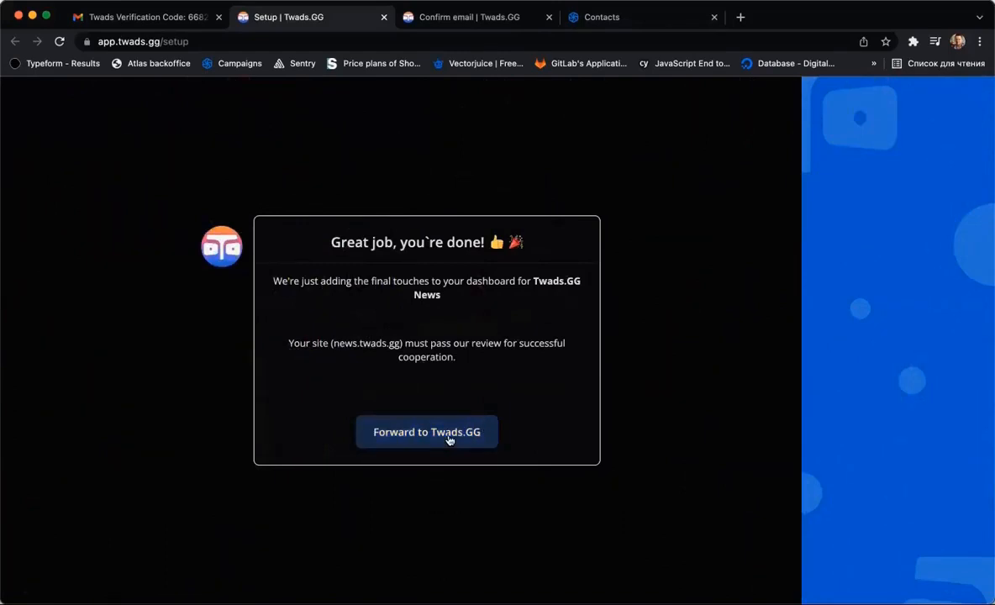
pyautogui.click(427, 432)
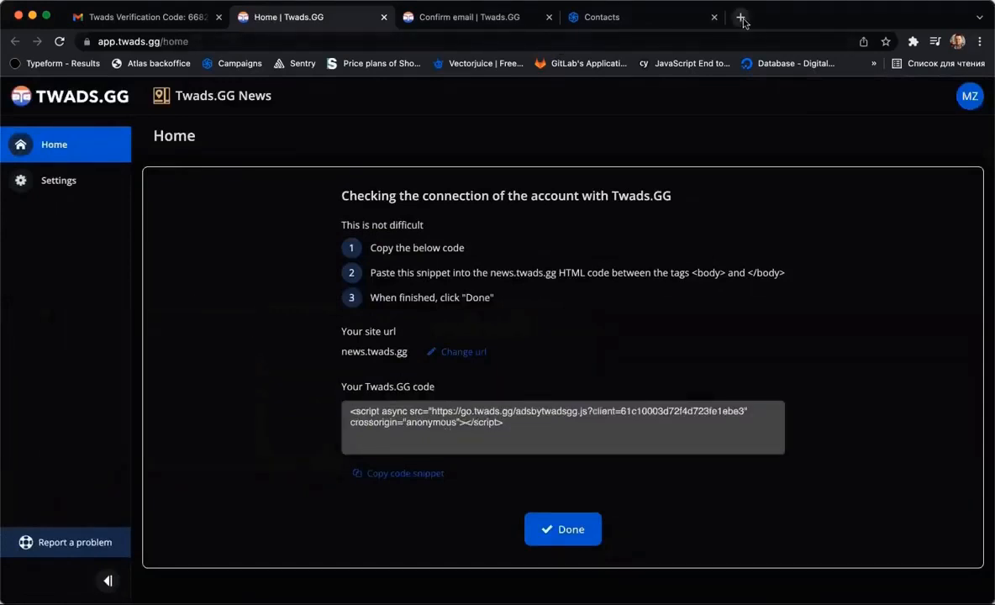
pyautogui.click(713, 16)
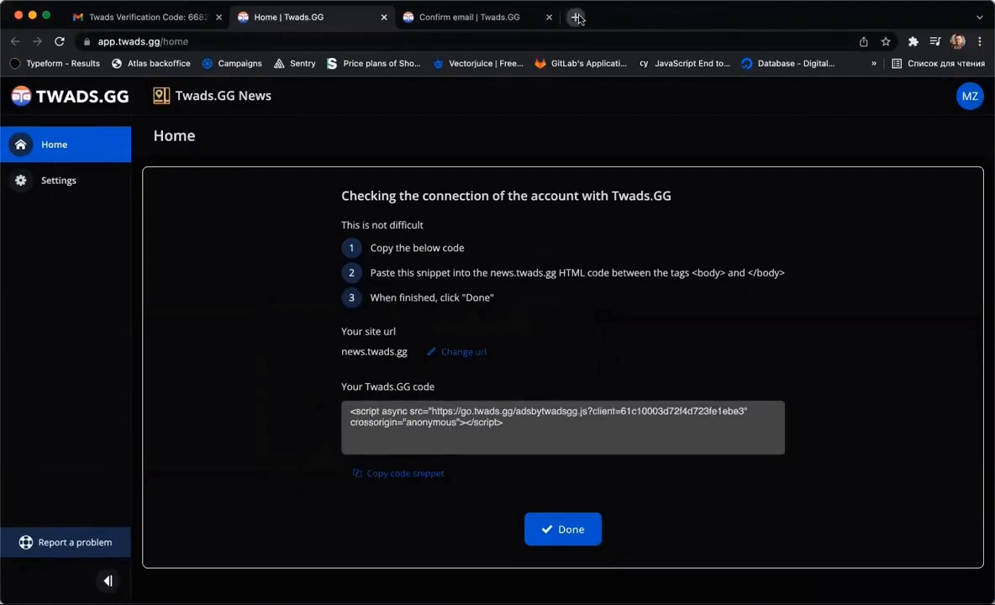
# Step: Log in to news.twads.gg WordPress admin as mark using the saved username and password
pyautogui.click(577, 17)
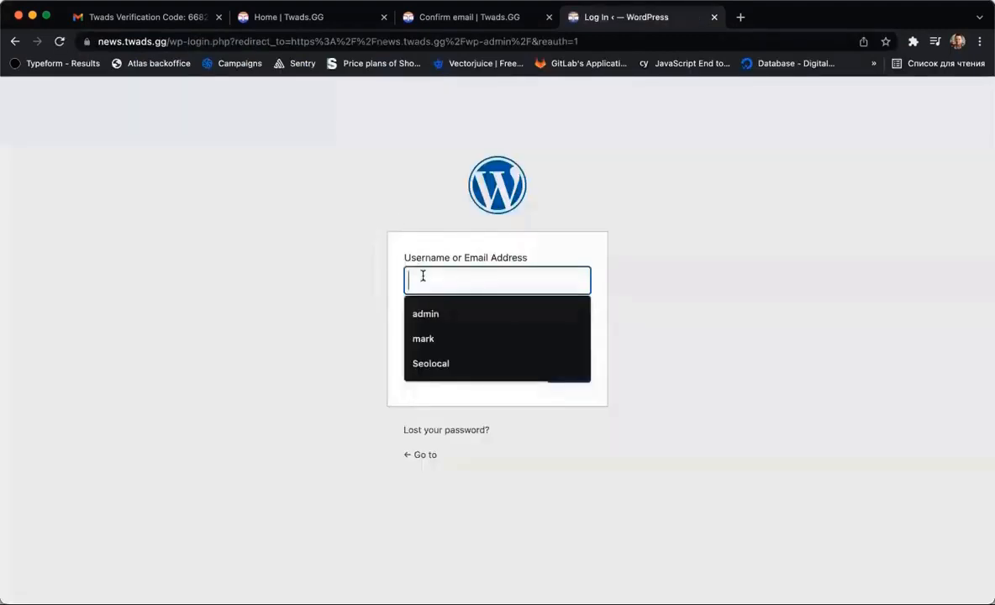
pyautogui.click(424, 340)
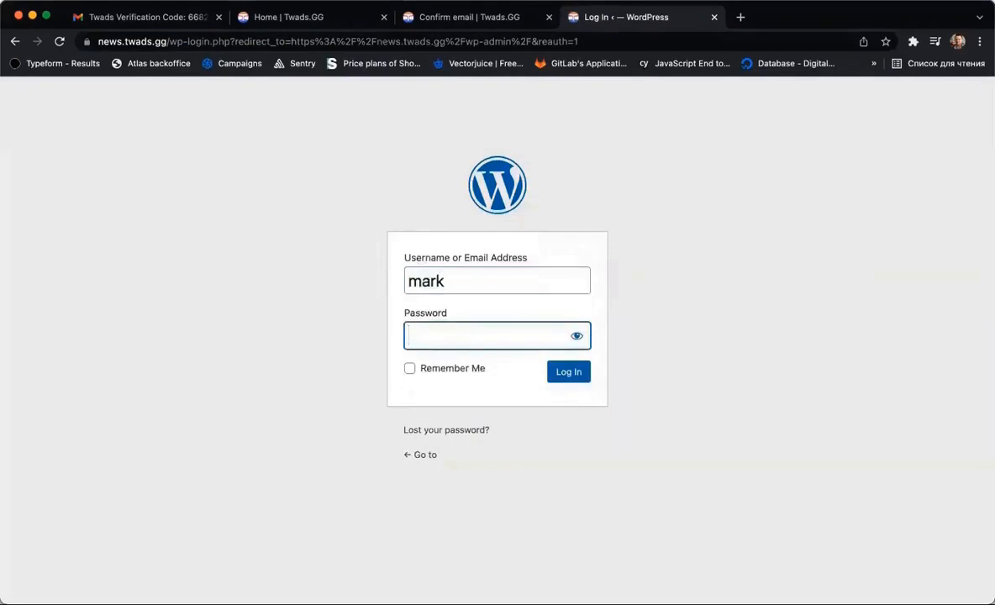
pyautogui.write('password')
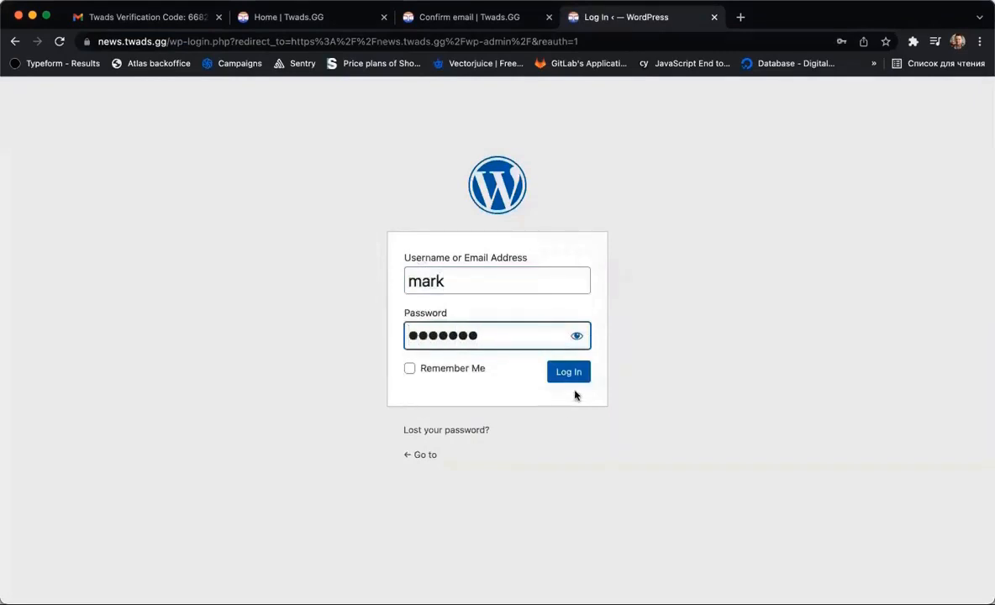
pyautogui.click(568, 372)
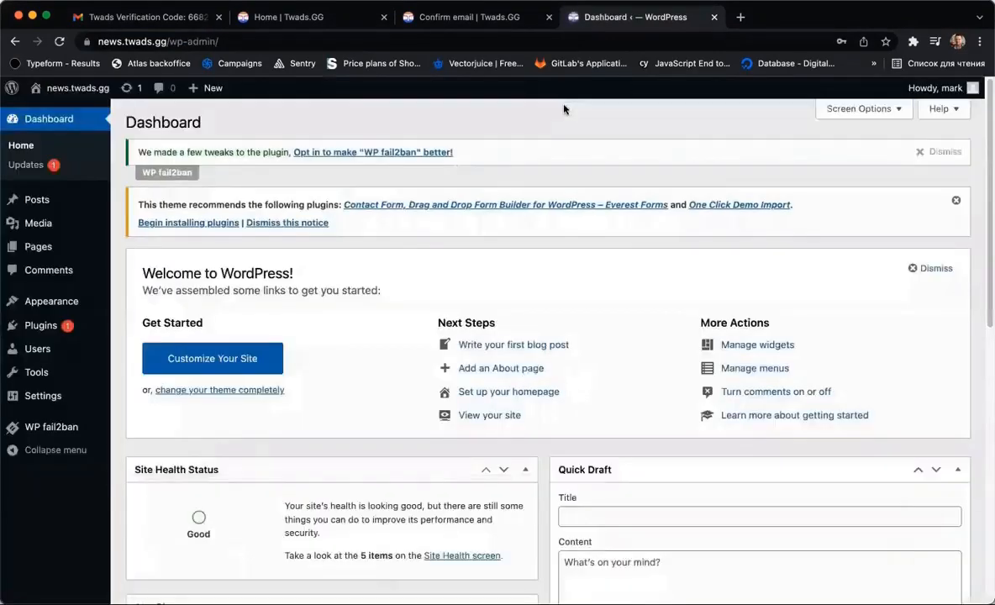
pyautogui.moveTo(80, 198)
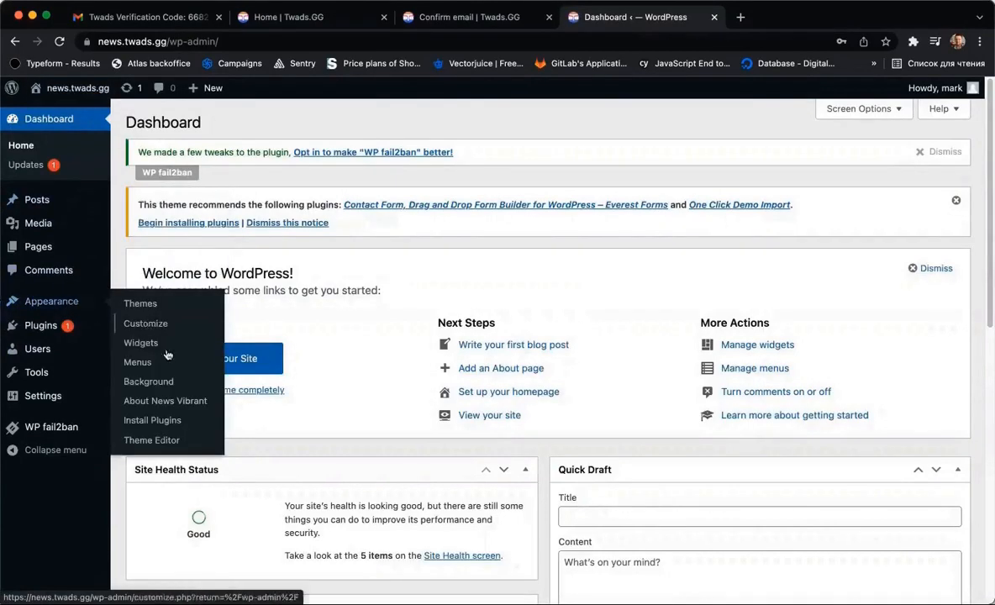
# Step: Open Gaming Mag's functions.php in the Theme Editor and scroll to the Twads.GG Script block
pyautogui.click(152, 441)
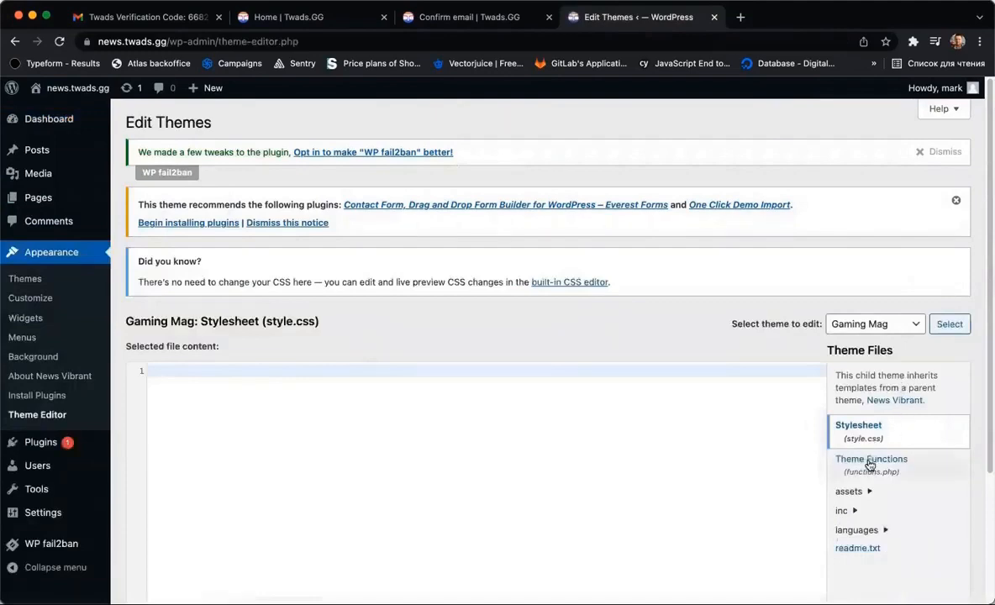
pyautogui.click(870, 464)
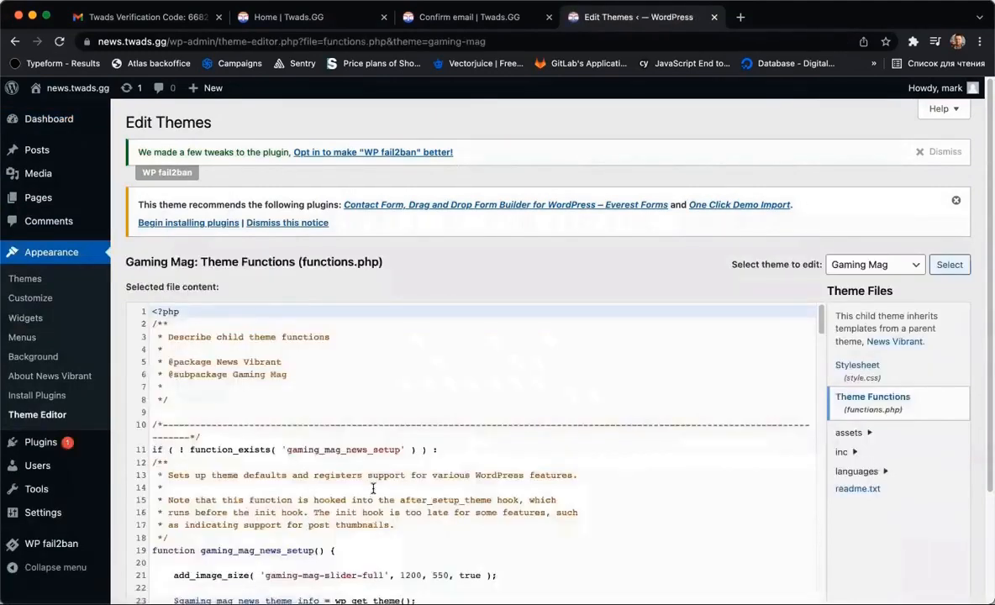
pyautogui.scroll(-3)
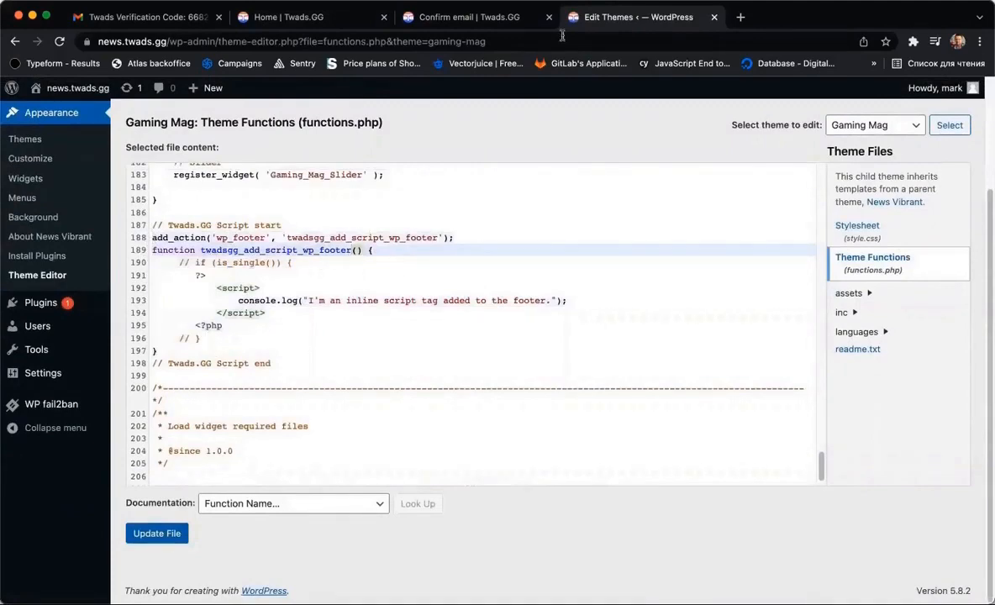
# Step: Copy the Twads.GG connection snippet into the footer hook and update functions.php
pyautogui.click(290, 17)
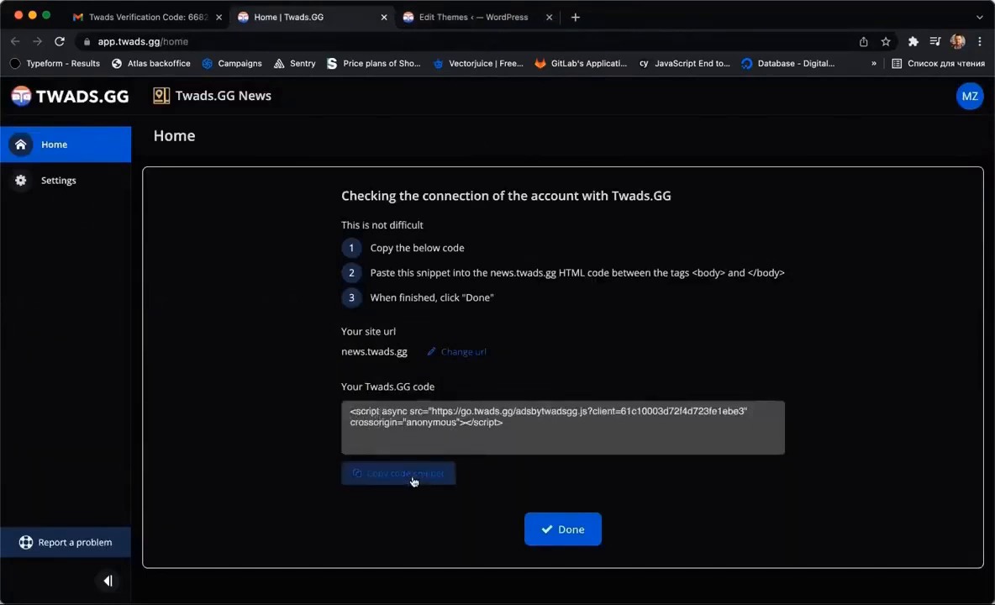
pyautogui.click(474, 17)
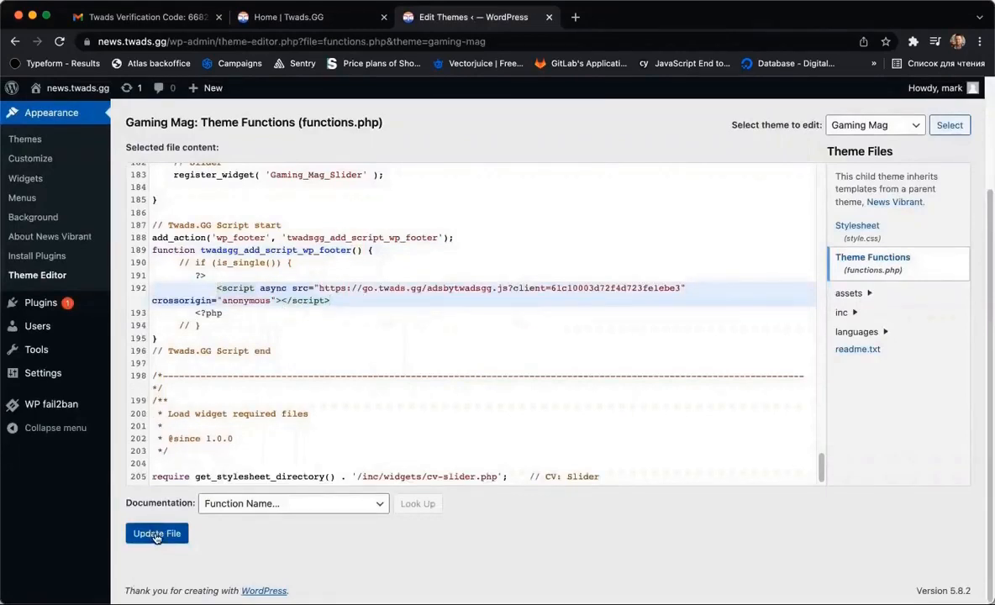
pyautogui.click(156, 534)
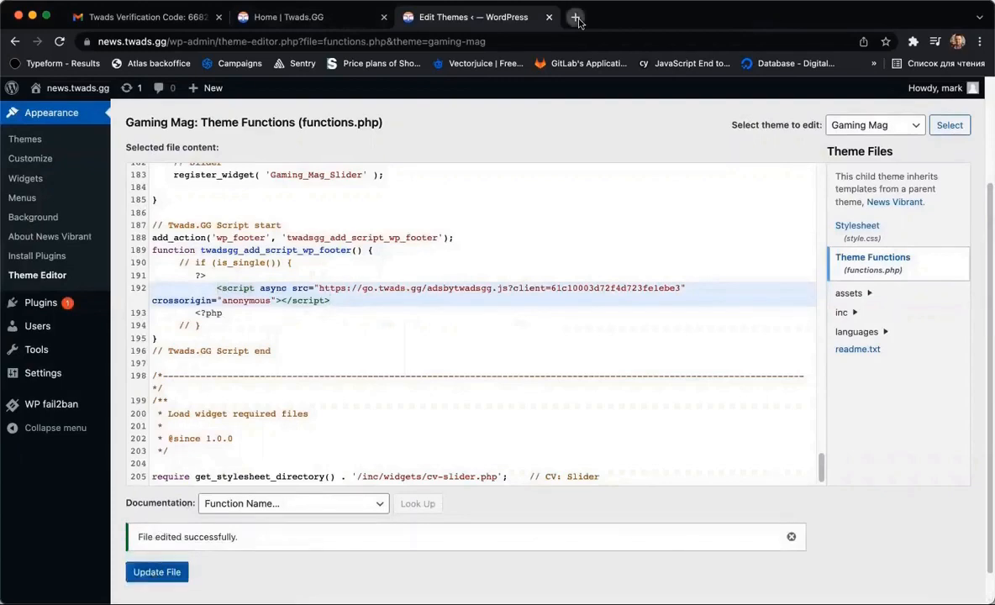
# Step: Check the post page for the banner, then confirm Done in Twads.GG for the news.twads.gg connection
pyautogui.click(575, 16)
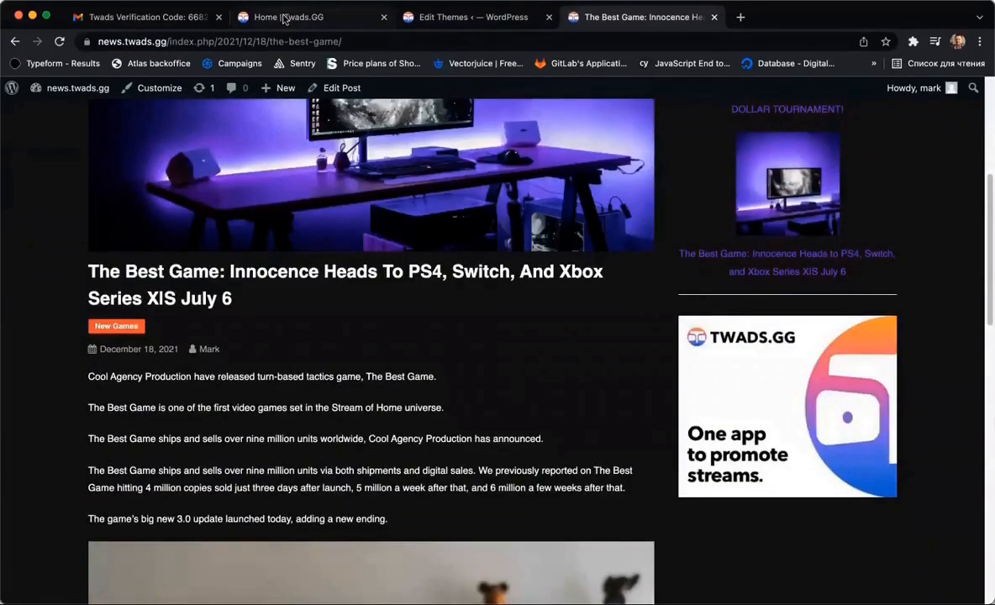
pyautogui.click(285, 17)
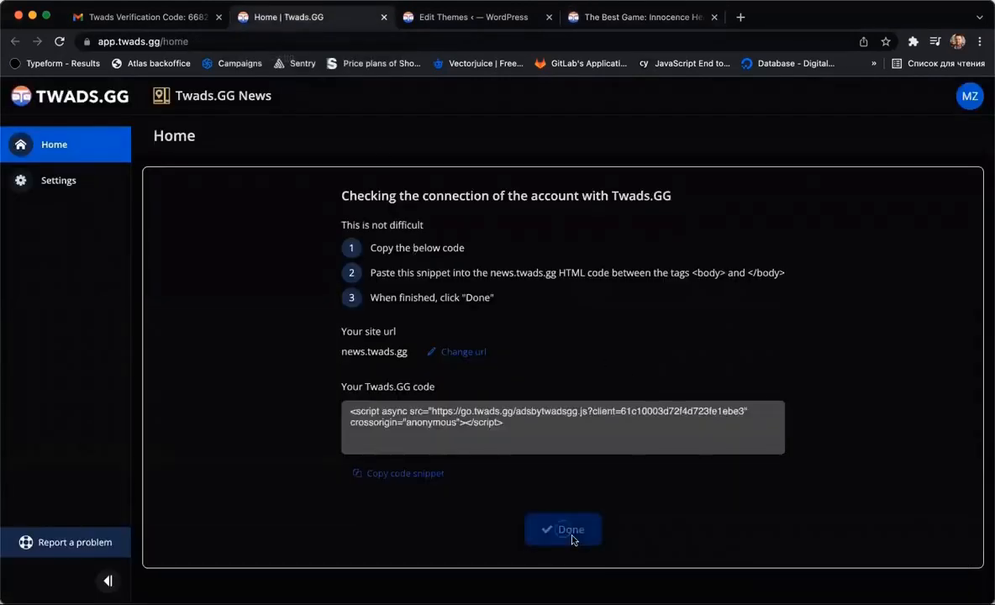
pyautogui.click(563, 530)
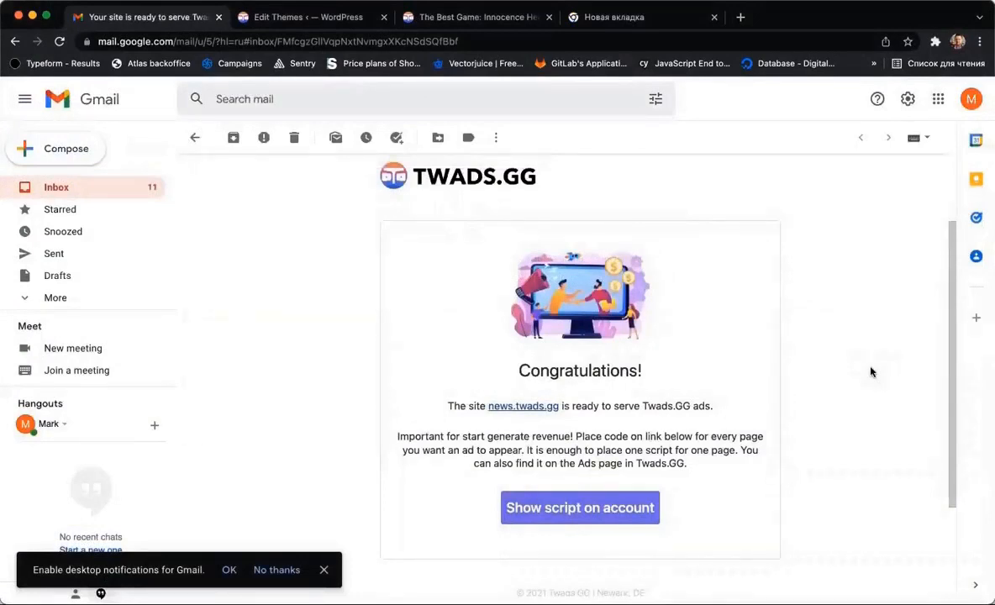
pyautogui.moveTo(580, 507)
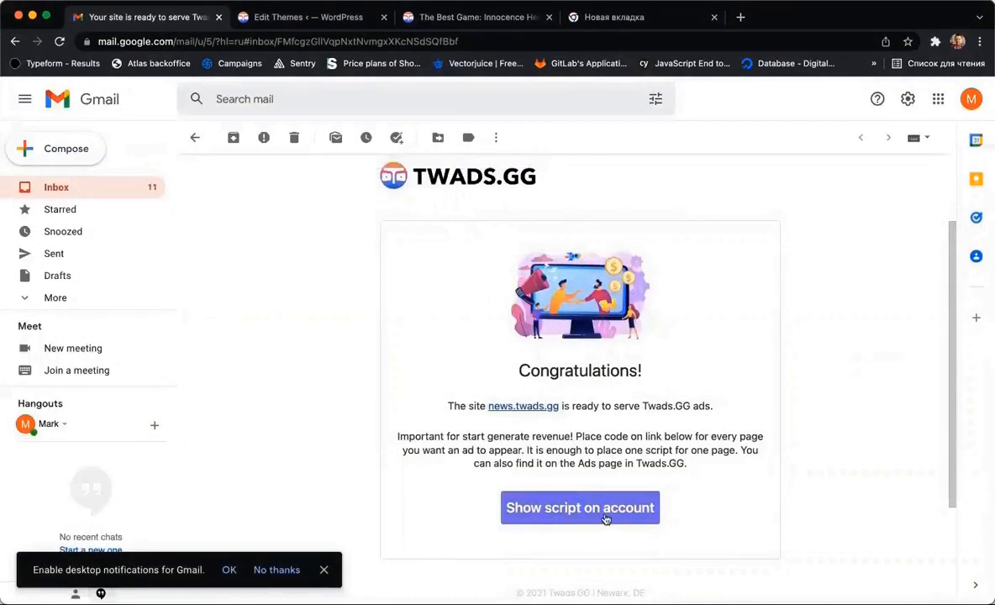
# Step: Follow 'Show script on account' from the approval email to the Twads.GG Ads page
pyautogui.click(580, 508)
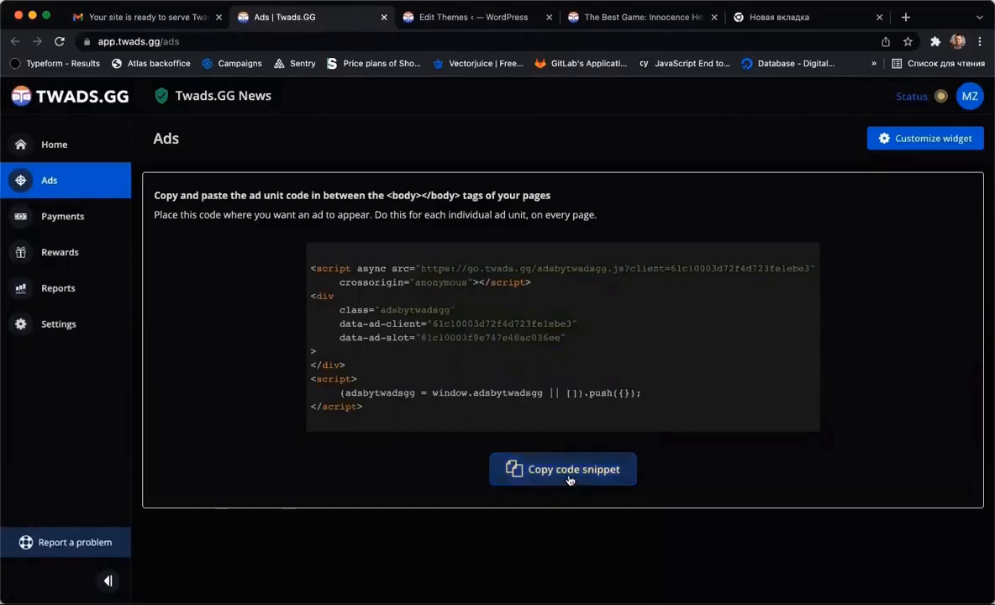
# Step: Copy the ad unit code, paste it into the functions.php footer block and update the file
pyautogui.click(562, 469)
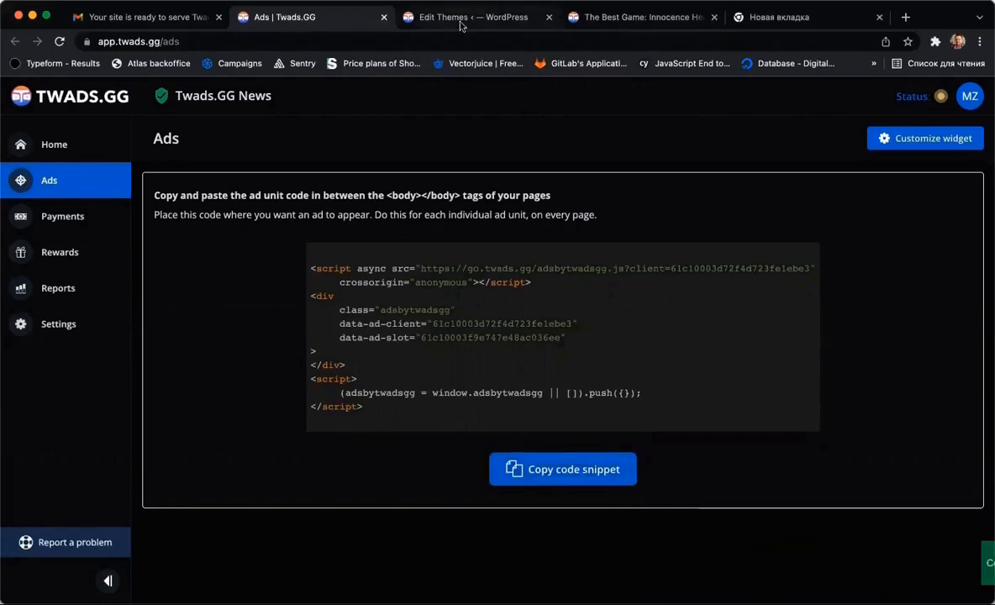
pyautogui.click(472, 17)
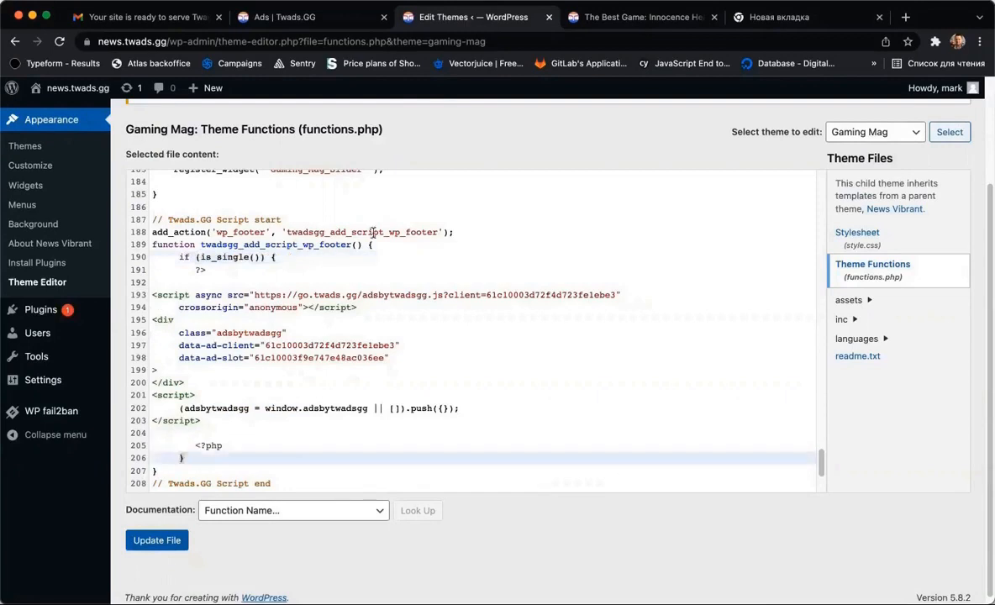
pyautogui.click(156, 541)
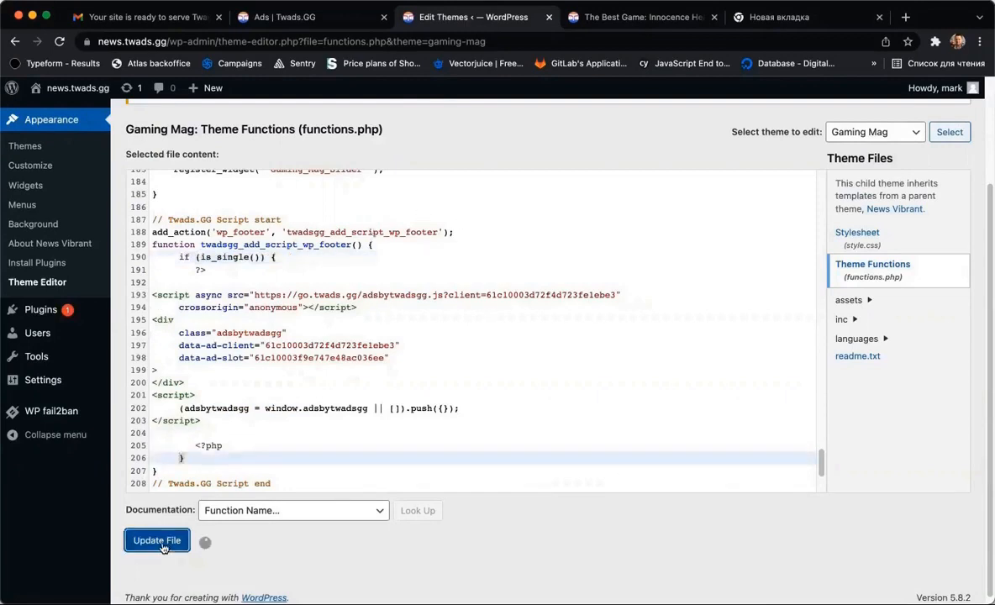
pyautogui.click(157, 541)
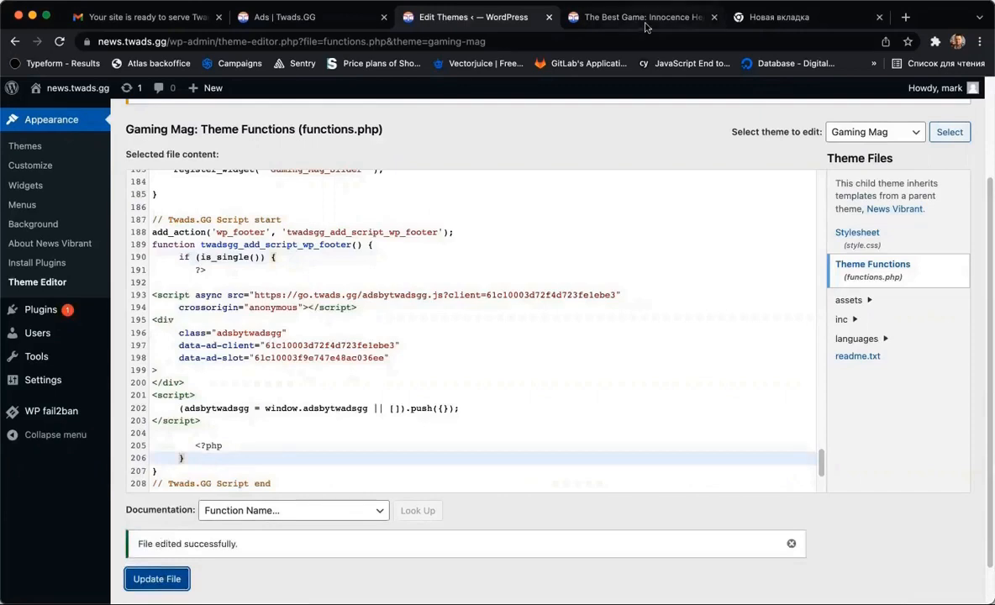
# Step: View the live streamer widget on the post page, then return to the Twads.GG Ads page
pyautogui.click(643, 16)
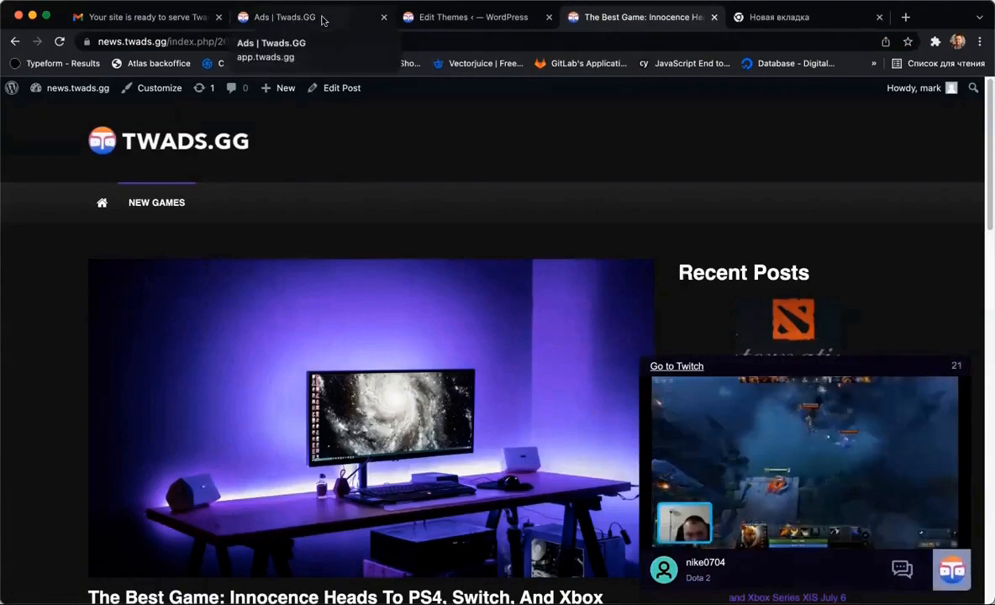
pyautogui.click(283, 17)
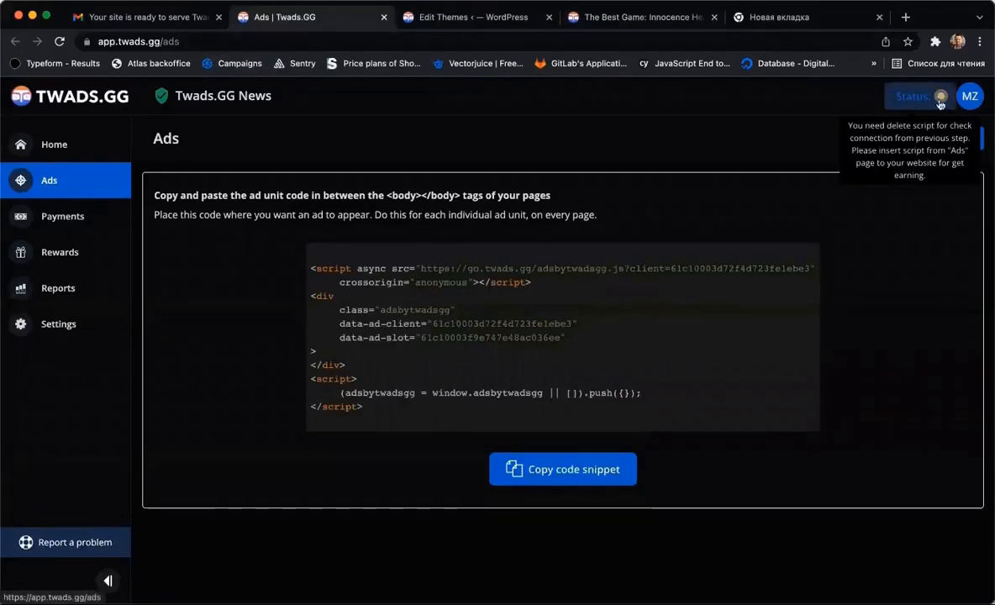
pyautogui.click(137, 40)
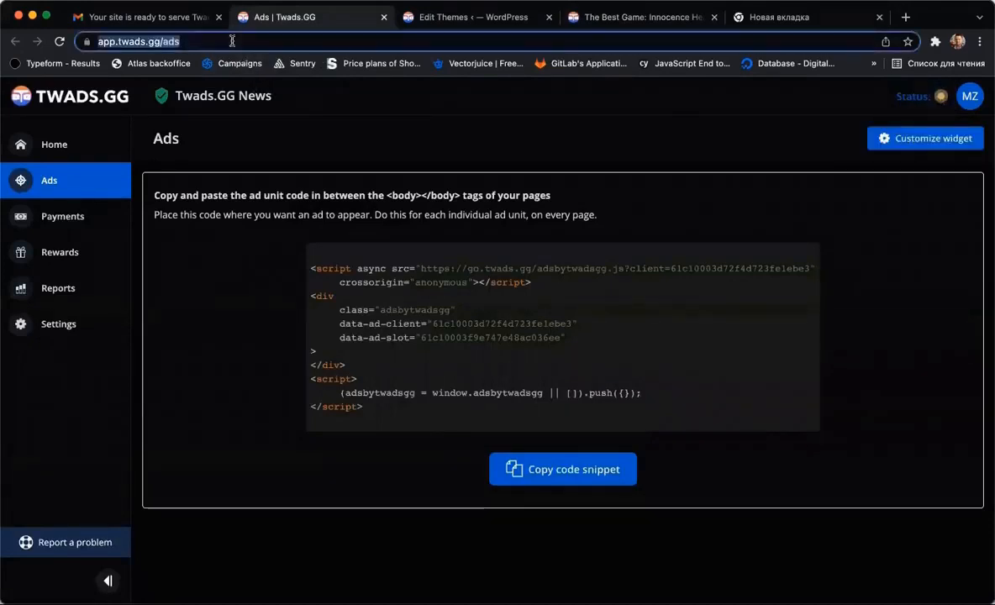